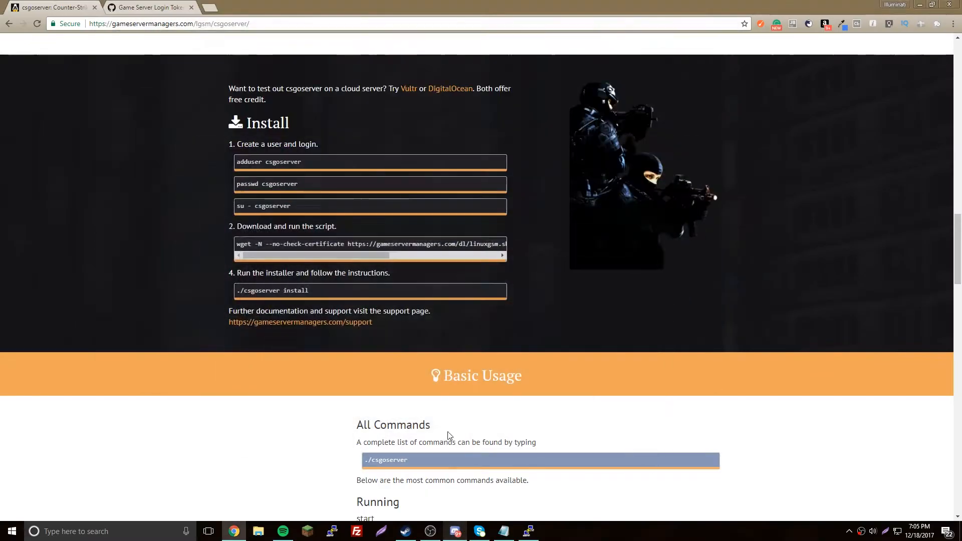
# Step: Scroll through the LinuxGSM csgoserver documentation page and select its heading
pyautogui.scroll(3)
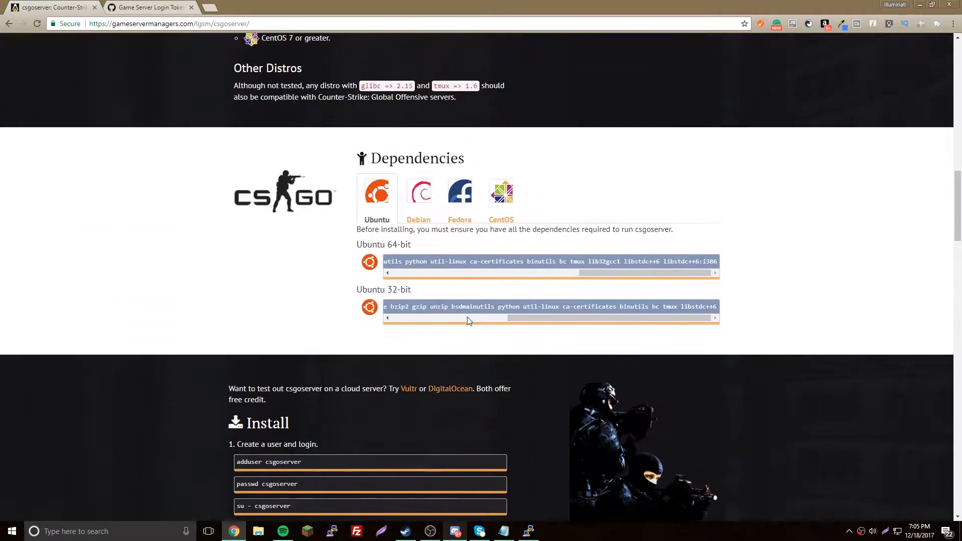
pyautogui.scroll(3)
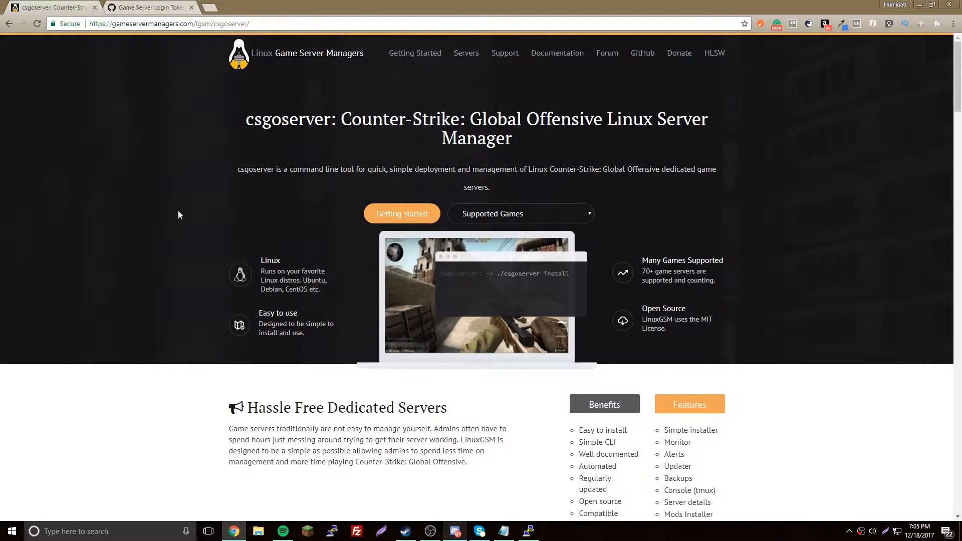
pyautogui.moveTo(193, 175)
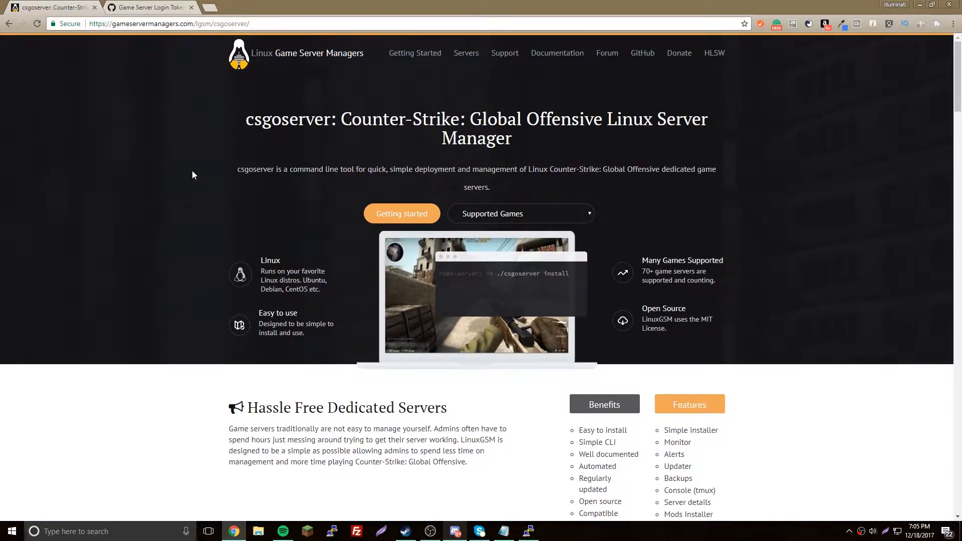
pyautogui.tripleClick(475, 118)
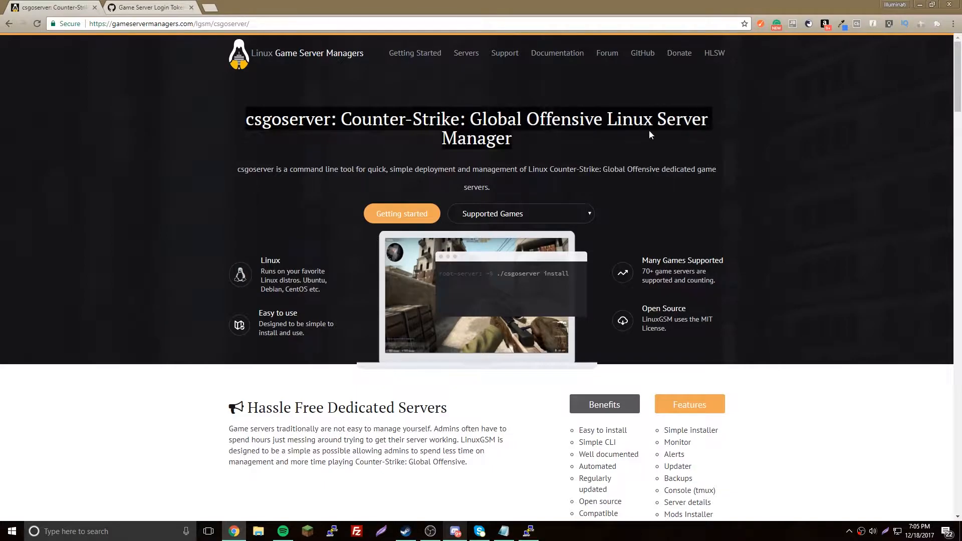
pyautogui.scroll(-3)
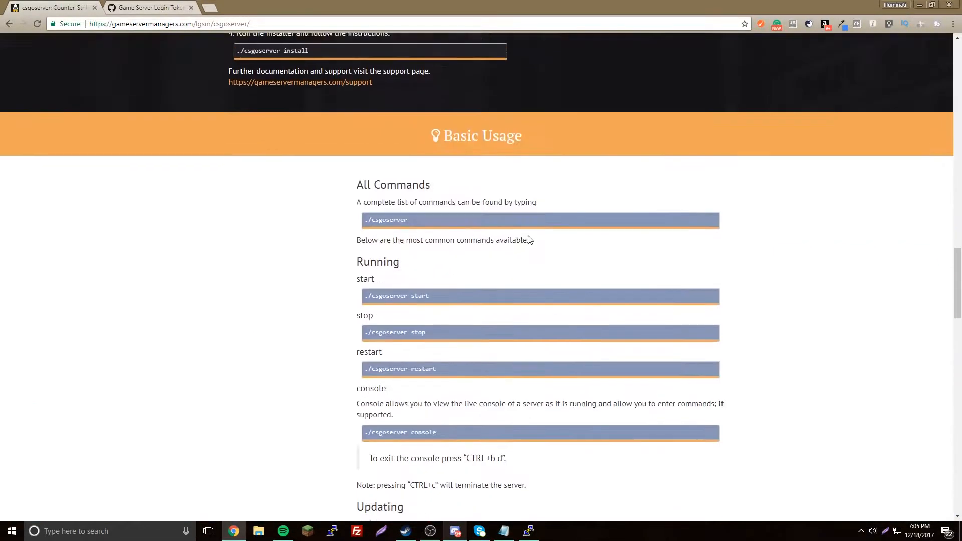
pyautogui.scroll(3)
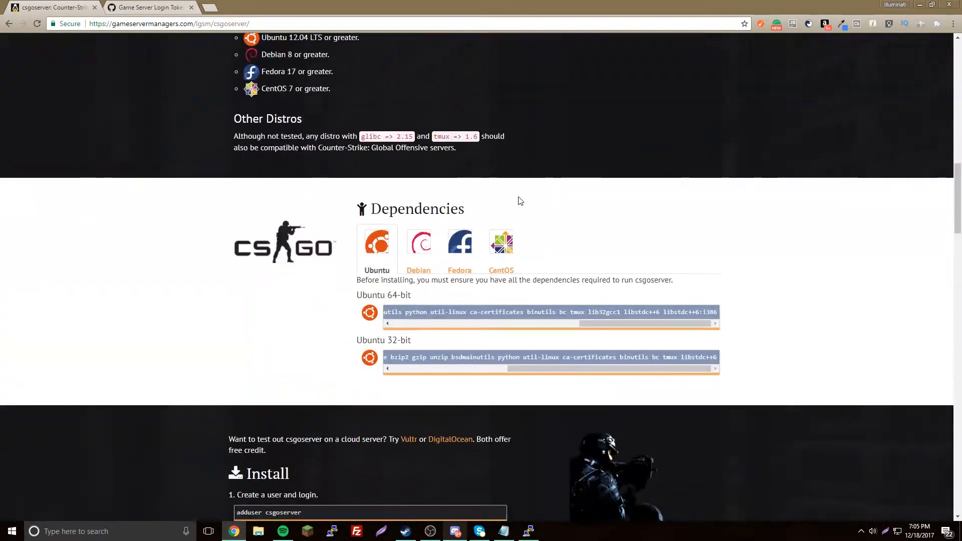
pyautogui.scroll(3)
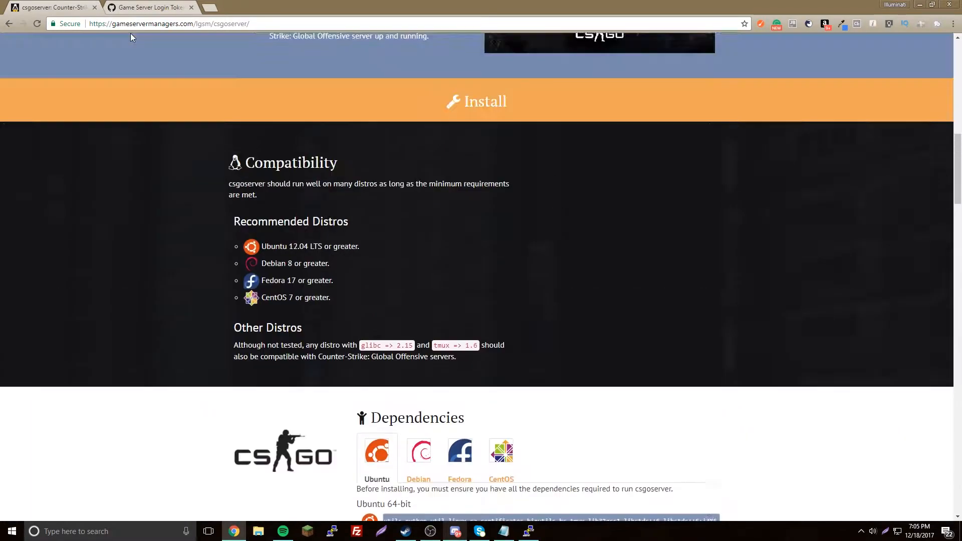
pyautogui.scroll(3)
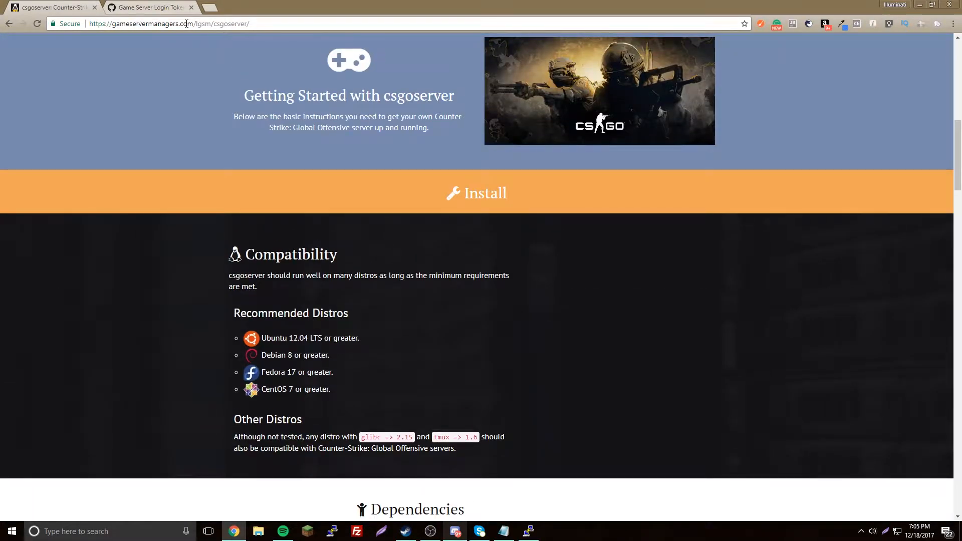
pyautogui.scroll(-3)
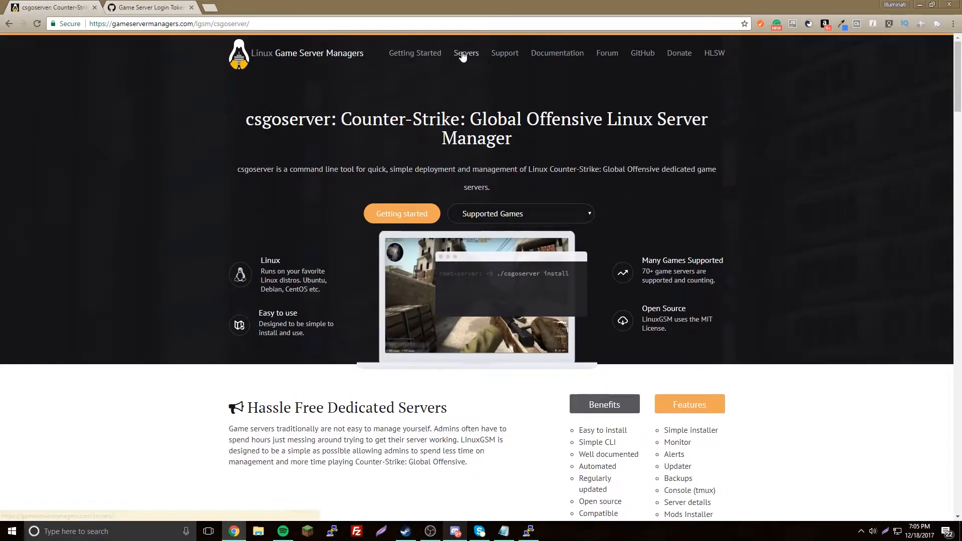
# Step: Browse the LinuxGSM list of supported game servers, then return to the terminal
pyautogui.click(466, 53)
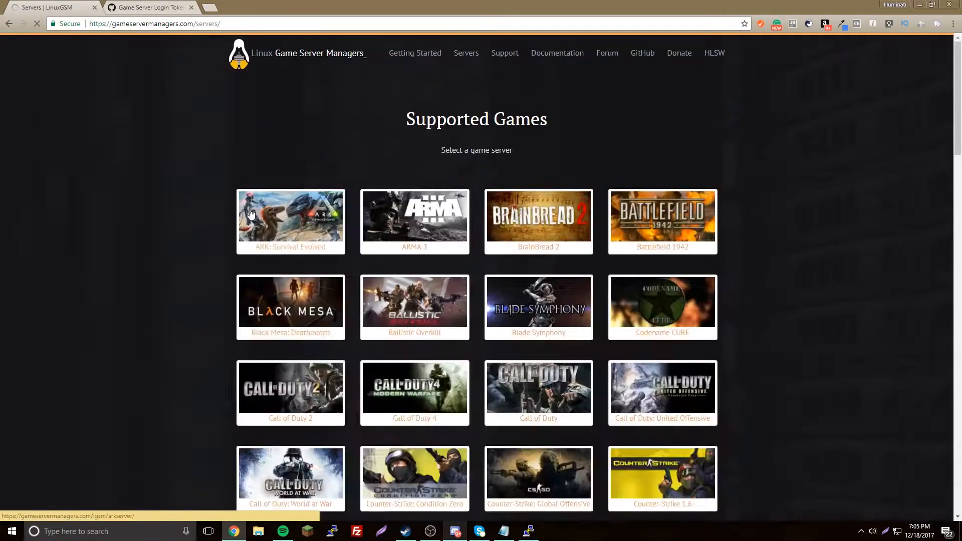
pyautogui.scroll(-3)
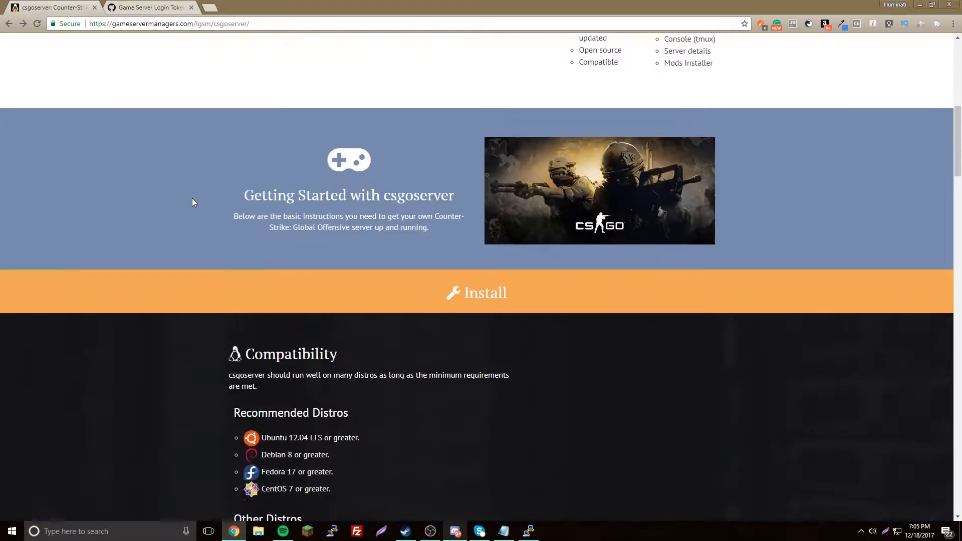
pyautogui.scroll(-3)
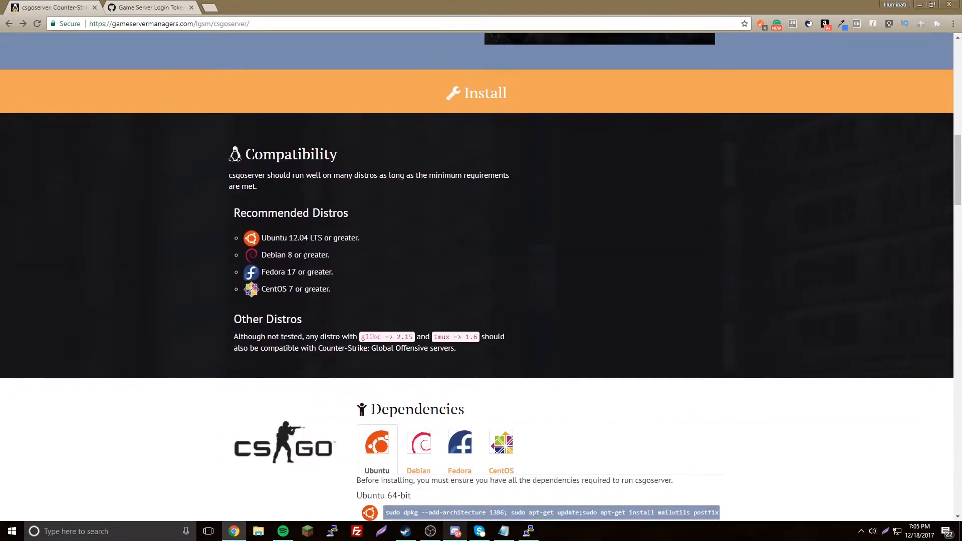
pyautogui.moveTo(209, 216)
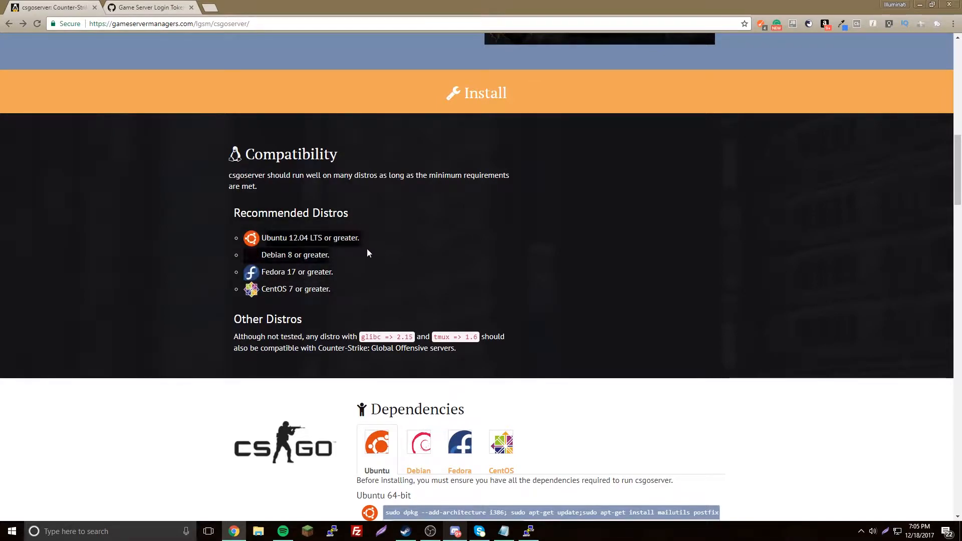
pyautogui.scroll(-3)
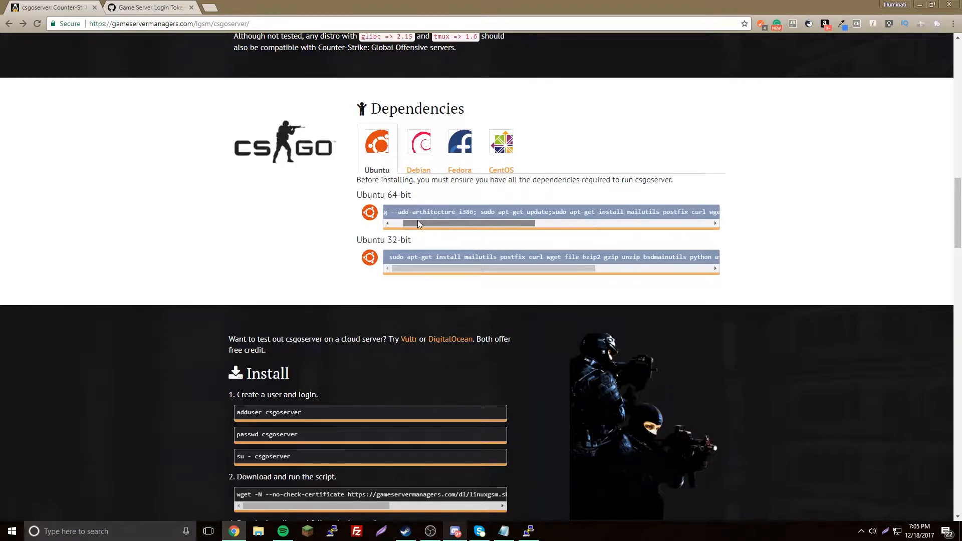
pyautogui.click(527, 530)
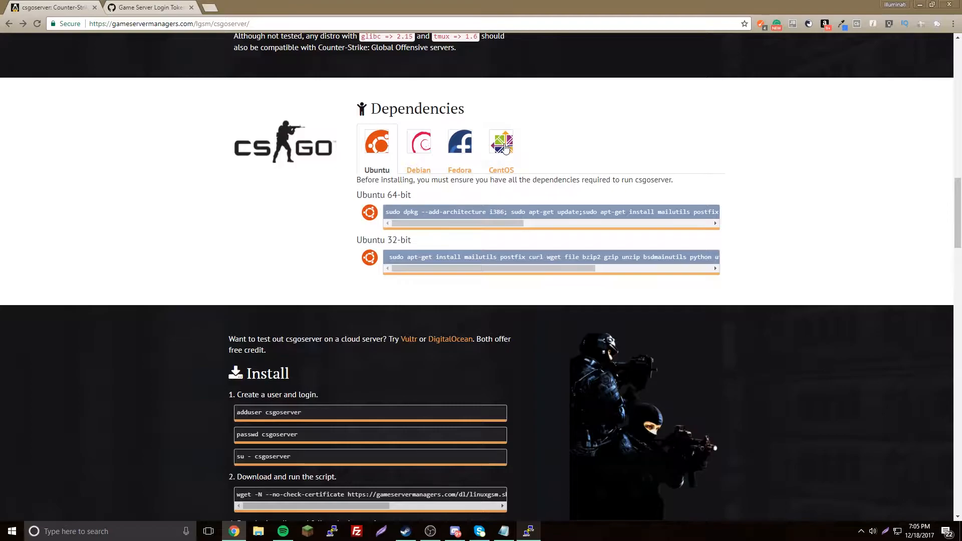
pyautogui.scroll(-3)
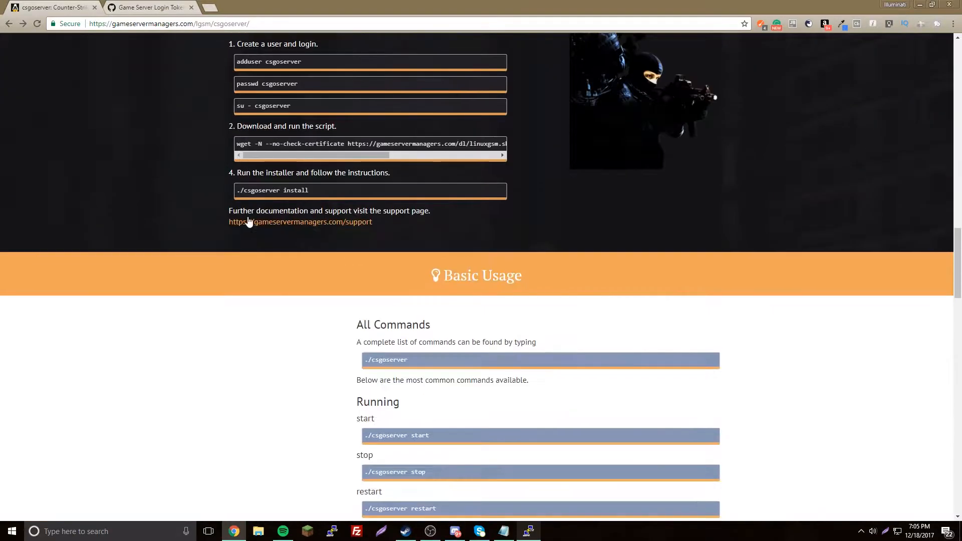
pyautogui.scroll(3)
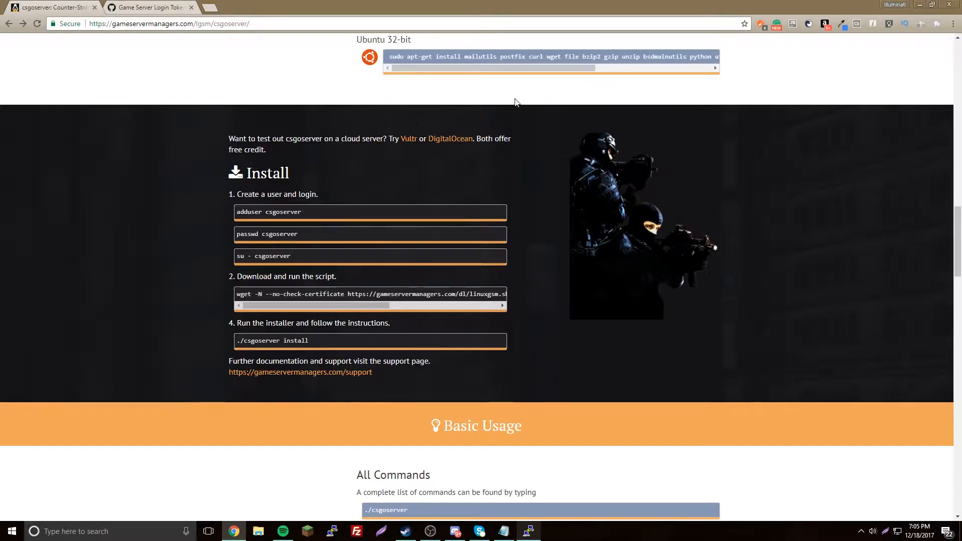
pyautogui.scroll(-3)
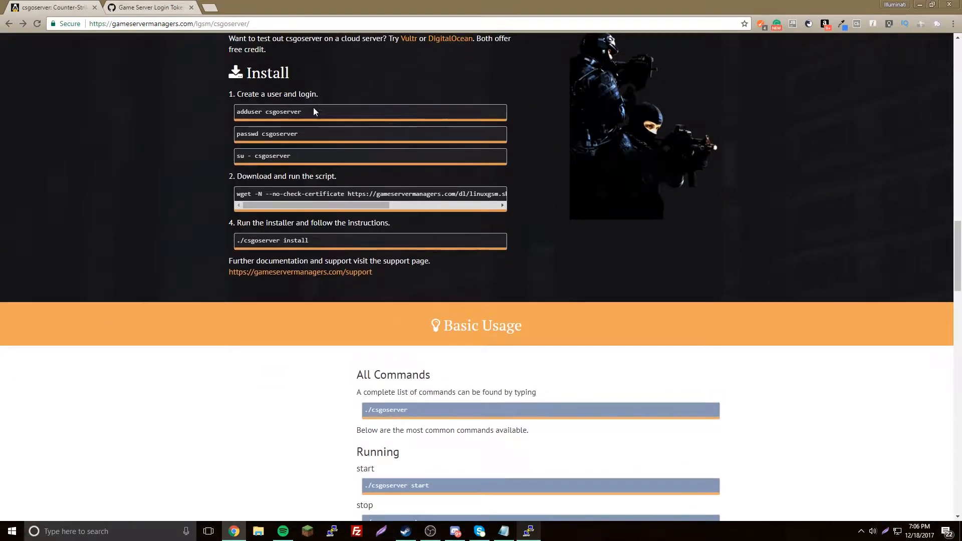
pyautogui.click(528, 531)
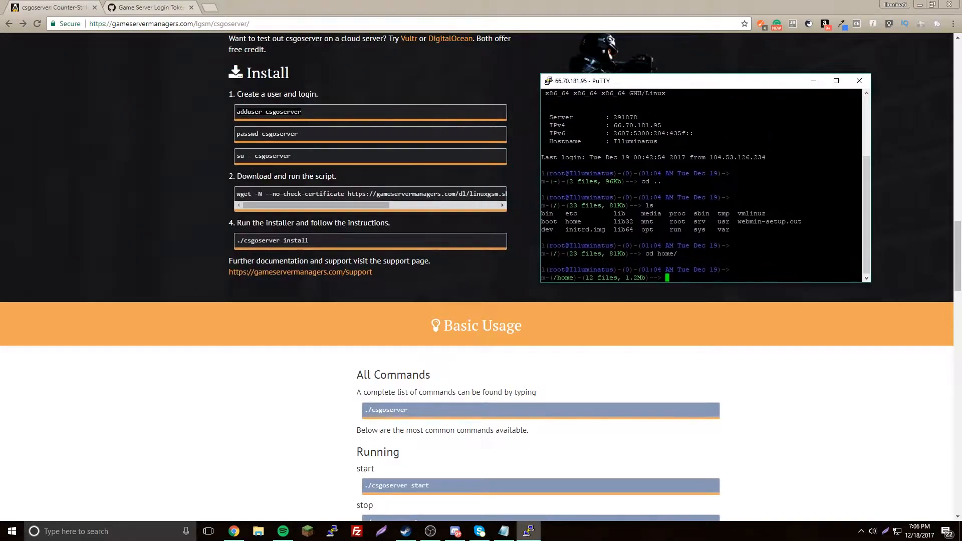
# Step: Add the user csgoserver2 with adduser, accept the default details, and switch users with su
pyautogui.write('adduser')
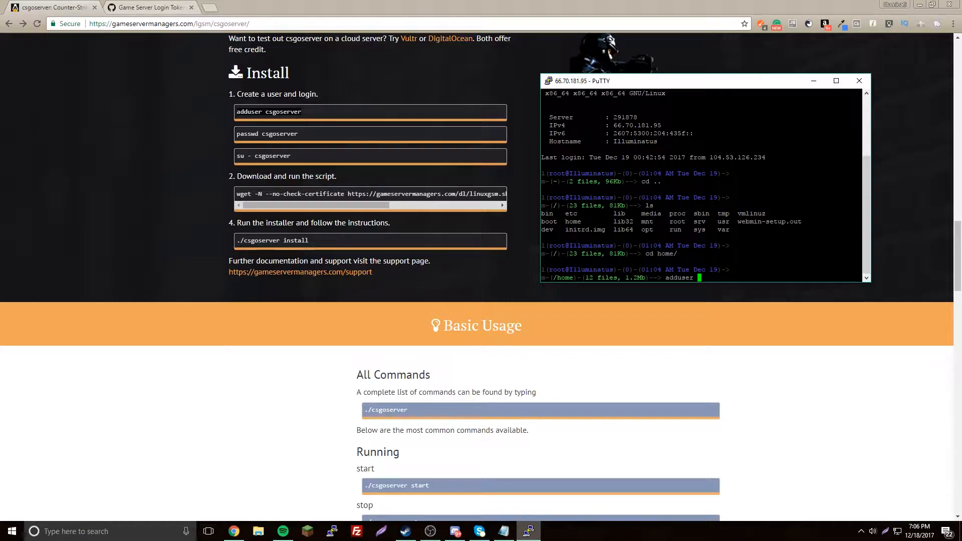
pyautogui.write('csgoserver2')
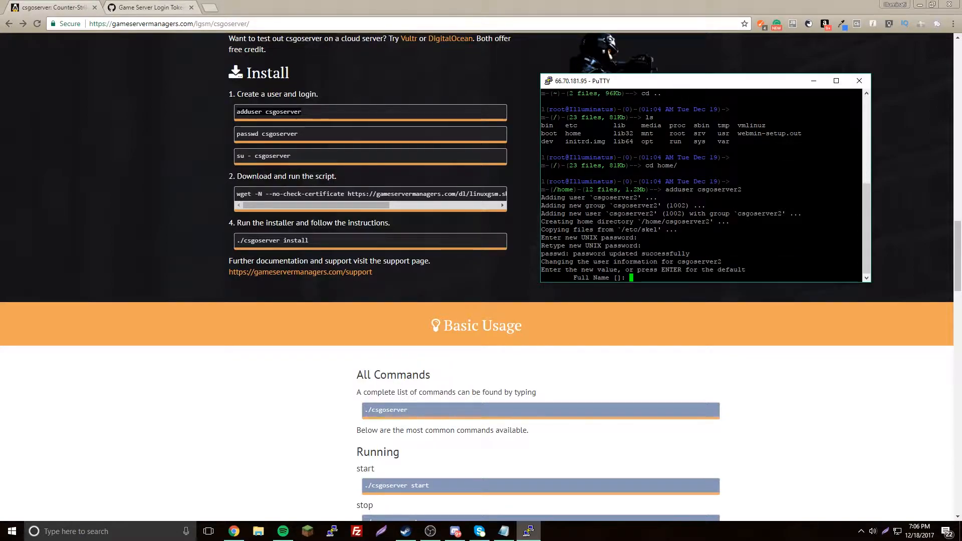
pyautogui.press('Enter')
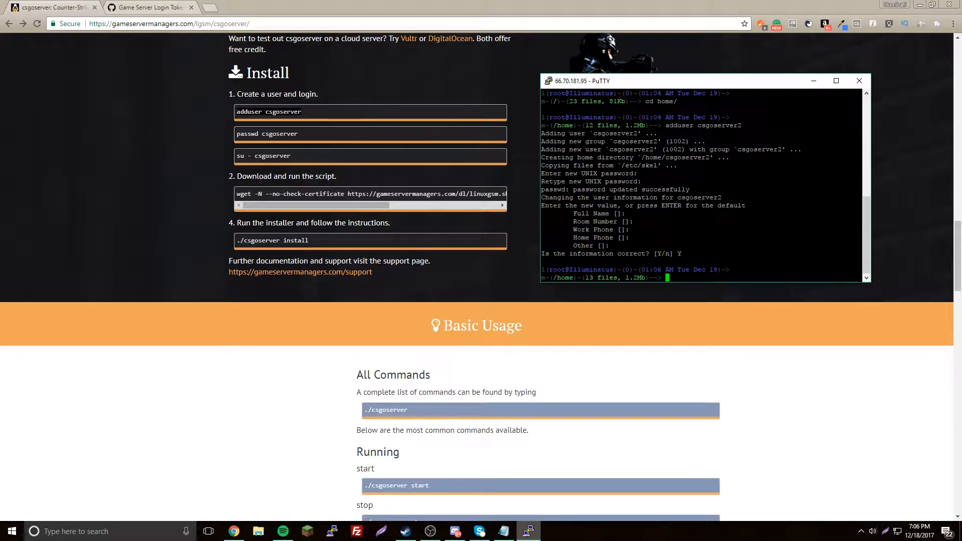
pyautogui.write('su -')
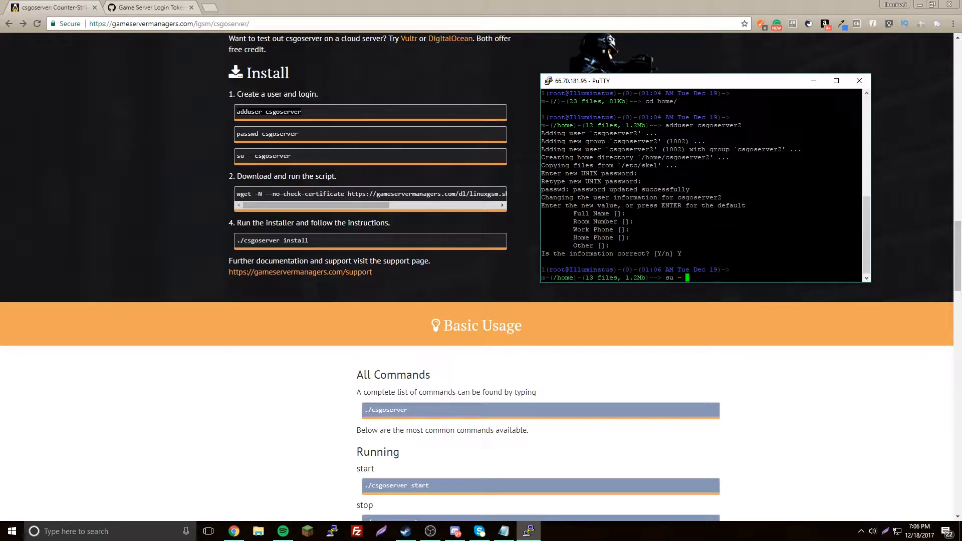
# Step: Download linuxgsm.sh and run it to create the csgoserver script
pyautogui.write('csgo')
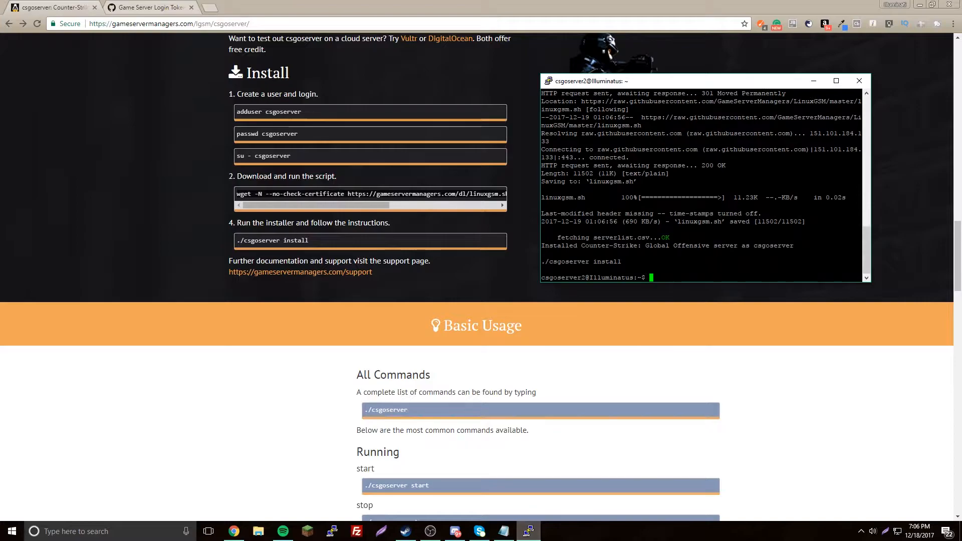
pyautogui.moveTo(689, 92)
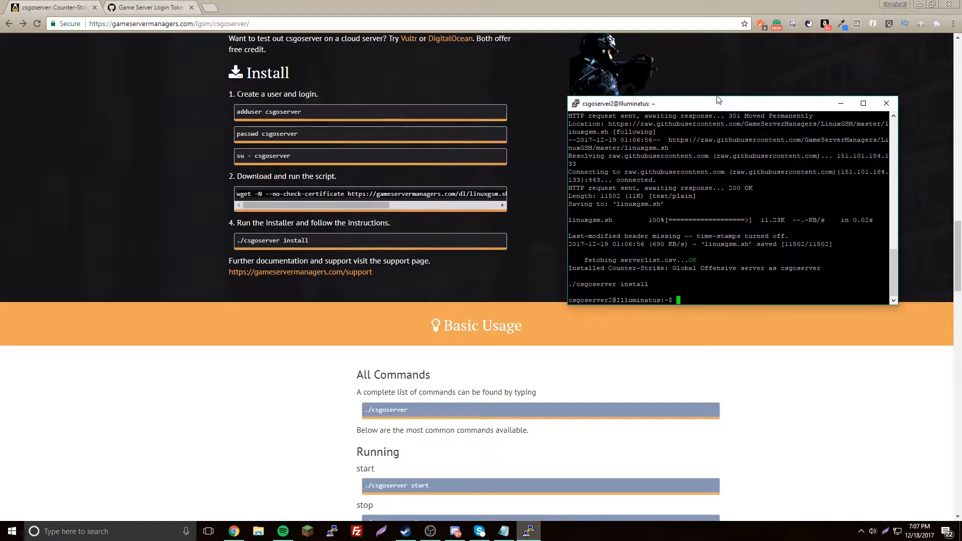
# Step: Run ./csgoserver install and let it check dependencies and download the CS:GO server files
pyautogui.write('./csgo')
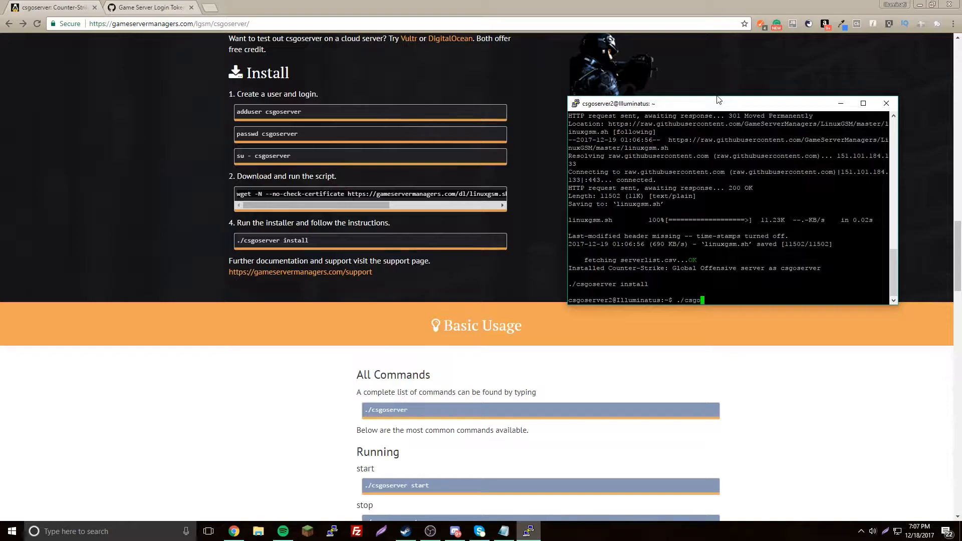
pyautogui.write('server')
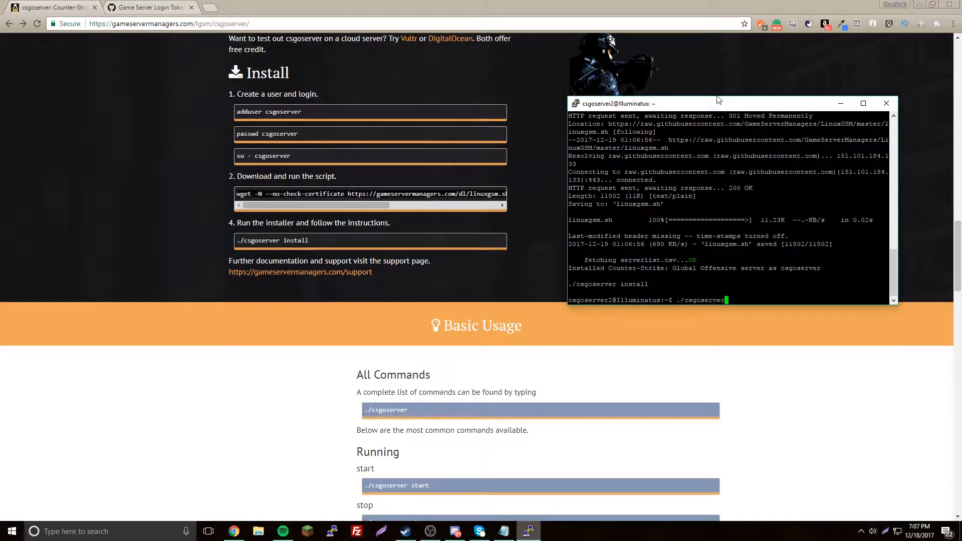
pyautogui.press('Return')
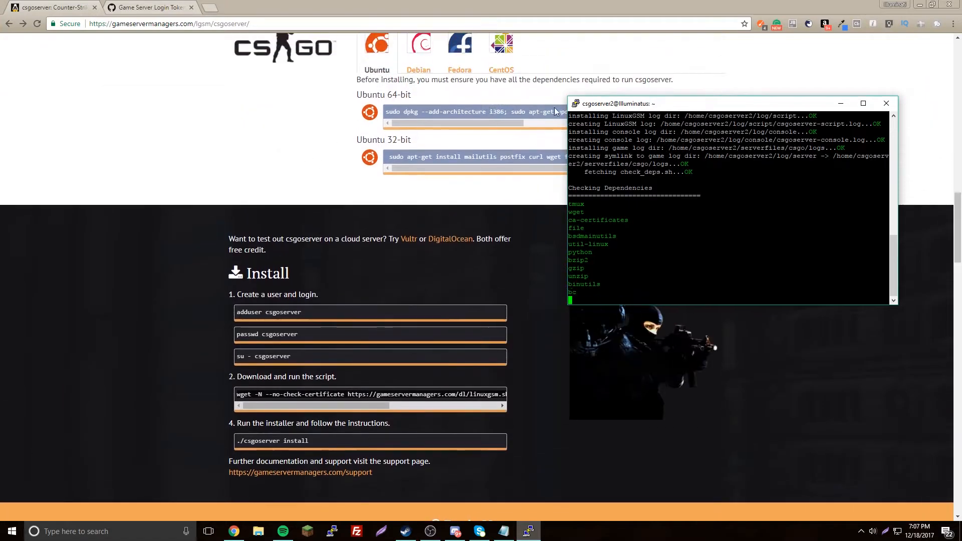
pyautogui.scroll(-3)
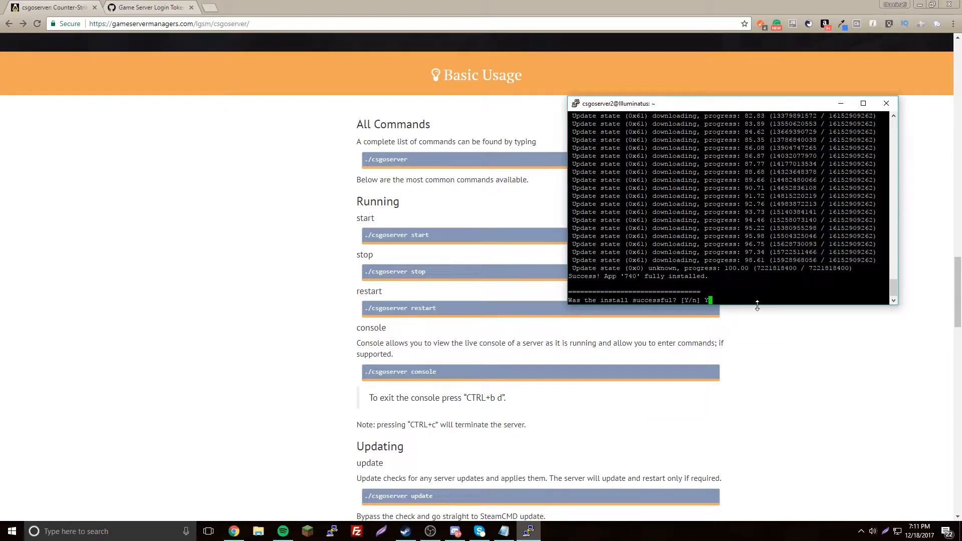
# Step: Confirm the install succeeded and follow the GSLT wiki link to steamcommunity.com/dev/managegameservers
pyautogui.press('Return')
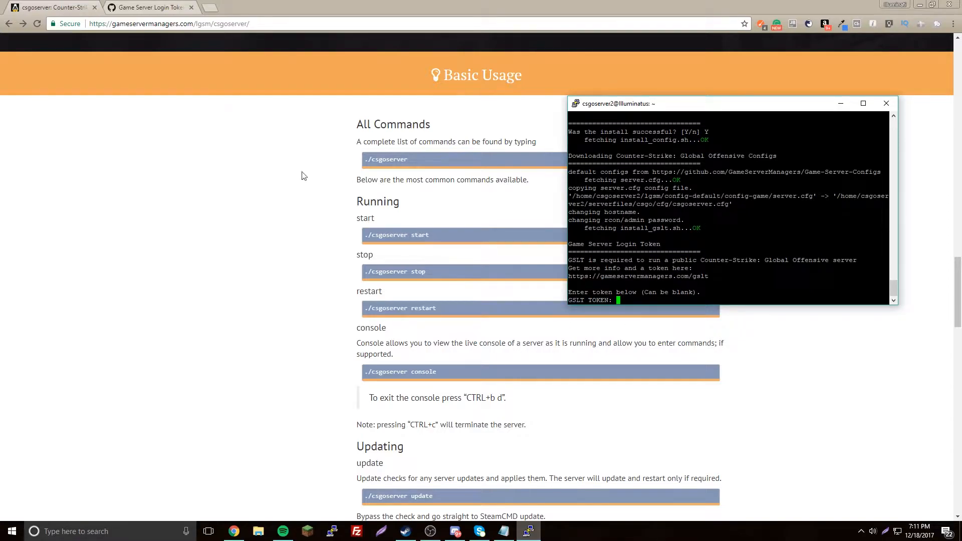
pyautogui.click(146, 7)
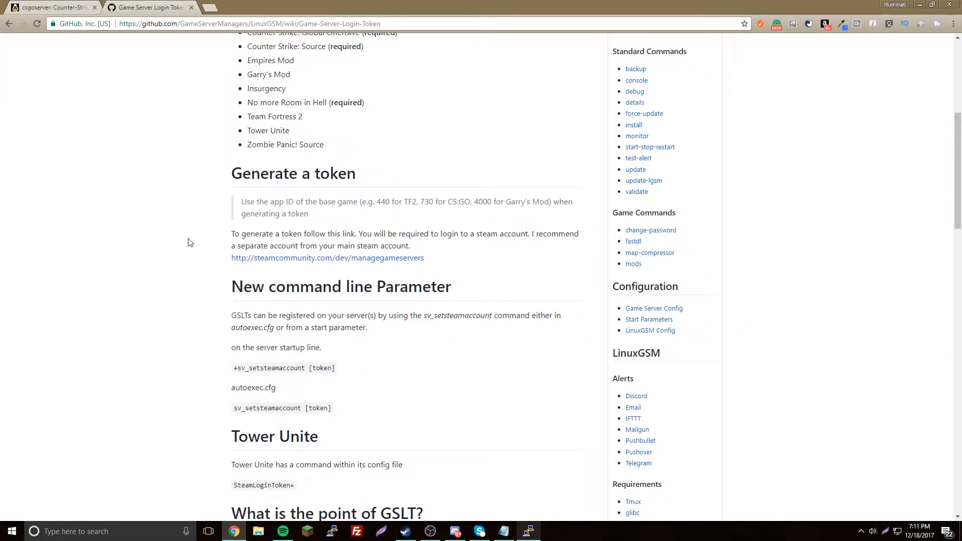
pyautogui.moveTo(173, 227)
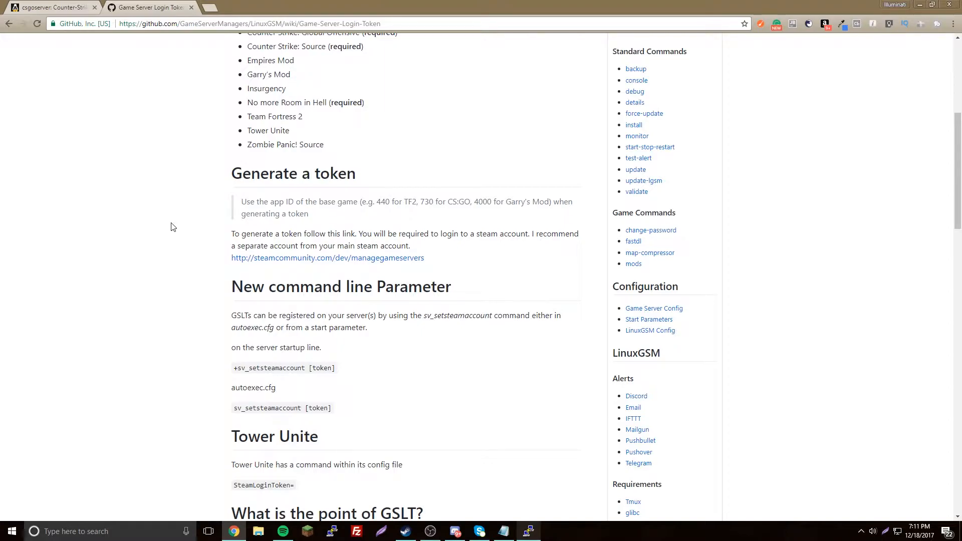
pyautogui.click(325, 258)
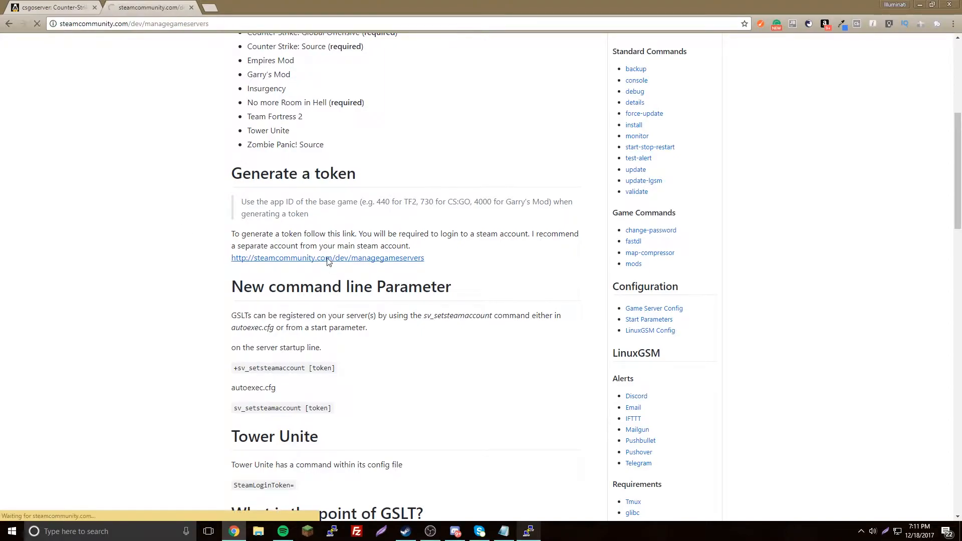
# Step: Log in to Steam with username and password to reach Game Server Account Management
pyautogui.click(327, 258)
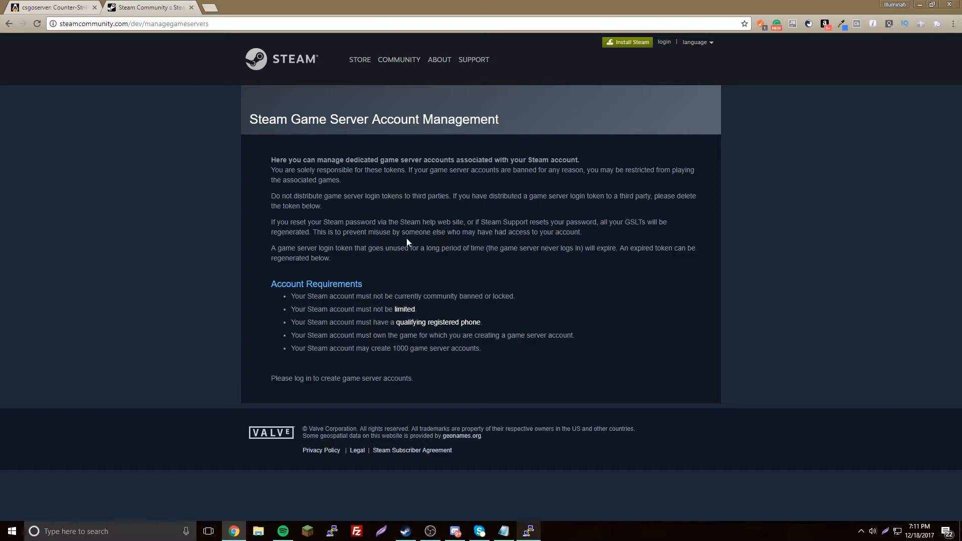
pyautogui.moveTo(483, 268)
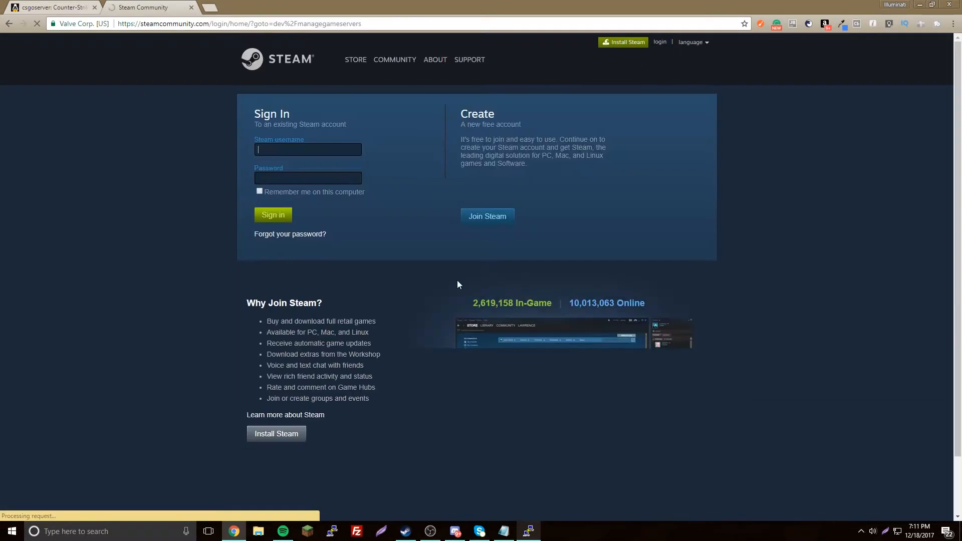
pyautogui.write('kodythekreeper')
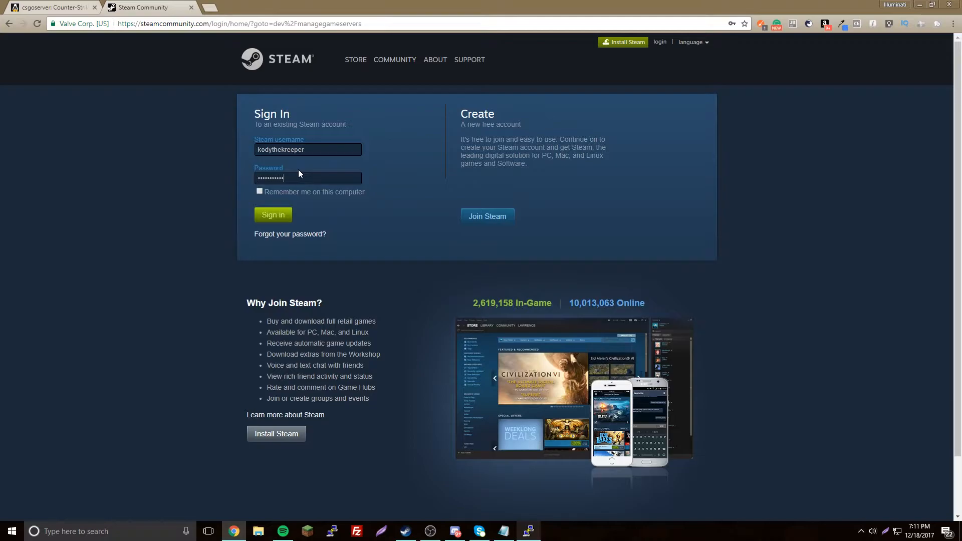
pyautogui.click(273, 214)
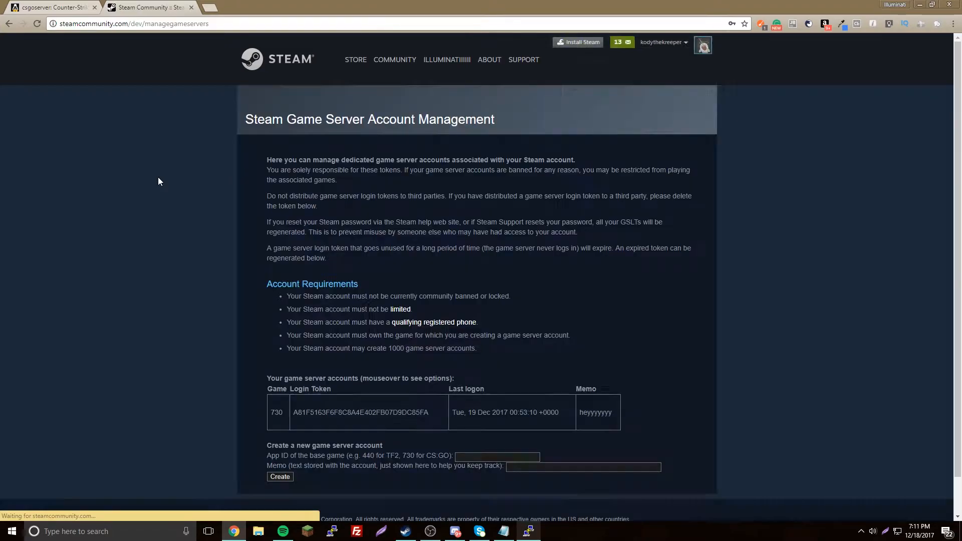
# Step: Delete the existing CS:GO (730) login token so no game server accounts remain
pyautogui.scroll(-3)
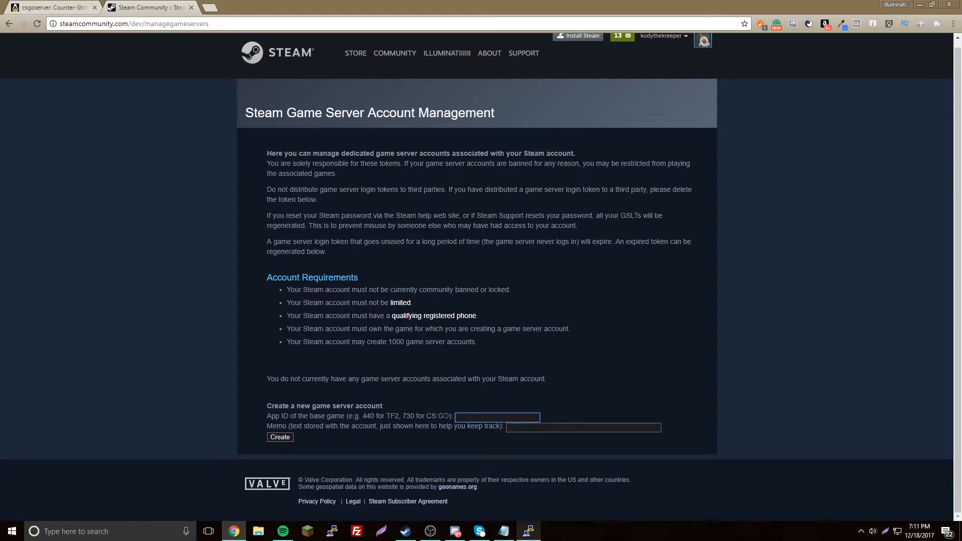
# Step: Create a game server token for App ID 730 with the memo 'hey im cool'
pyautogui.click(498, 417)
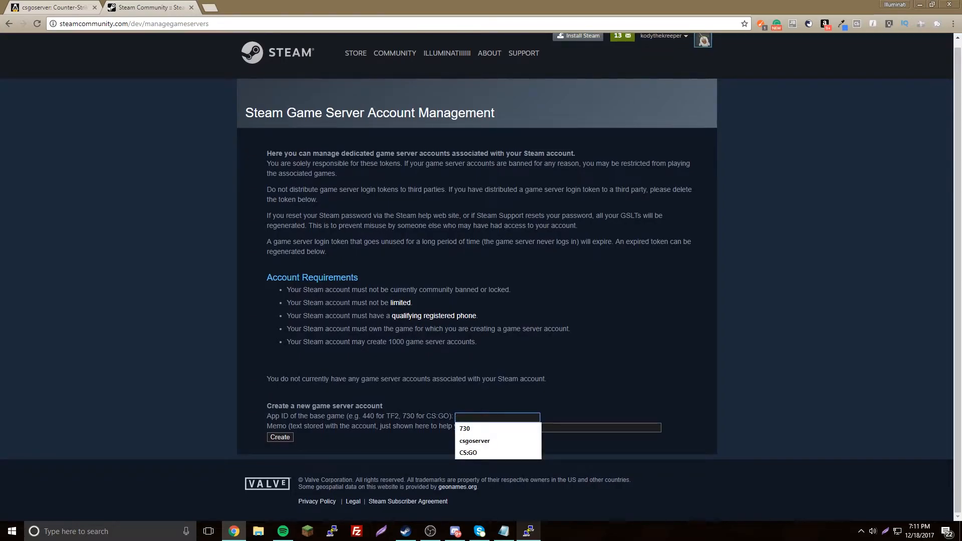
pyautogui.click(465, 428)
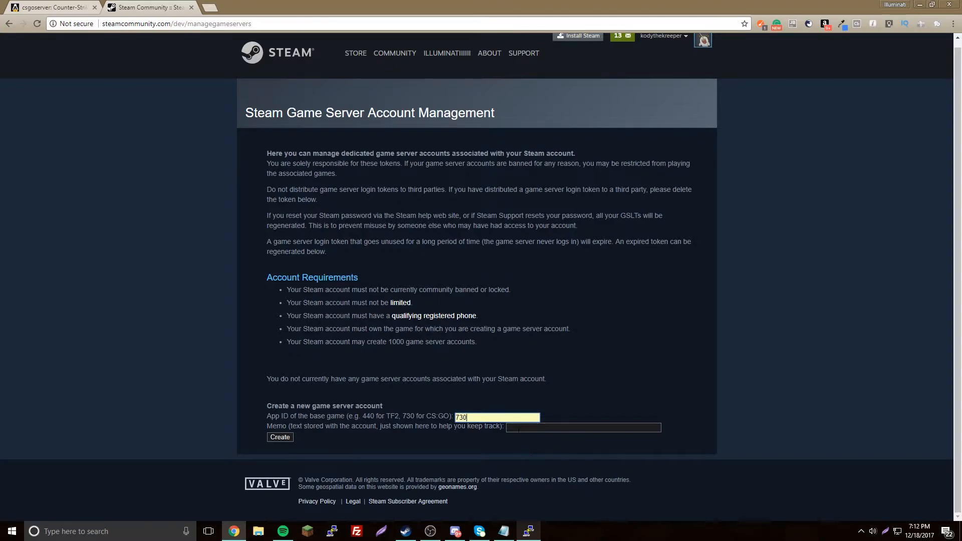
pyautogui.click(583, 428)
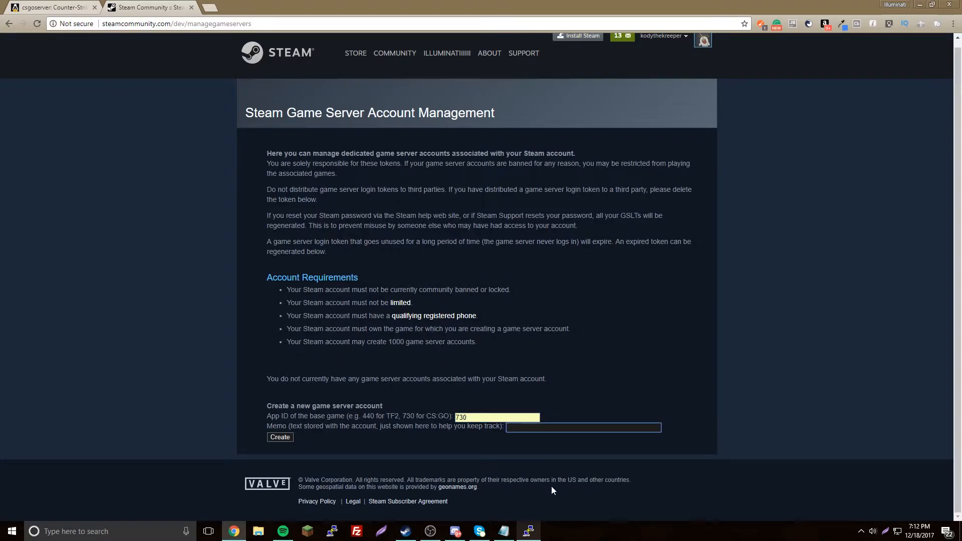
pyautogui.write('hey im cool')
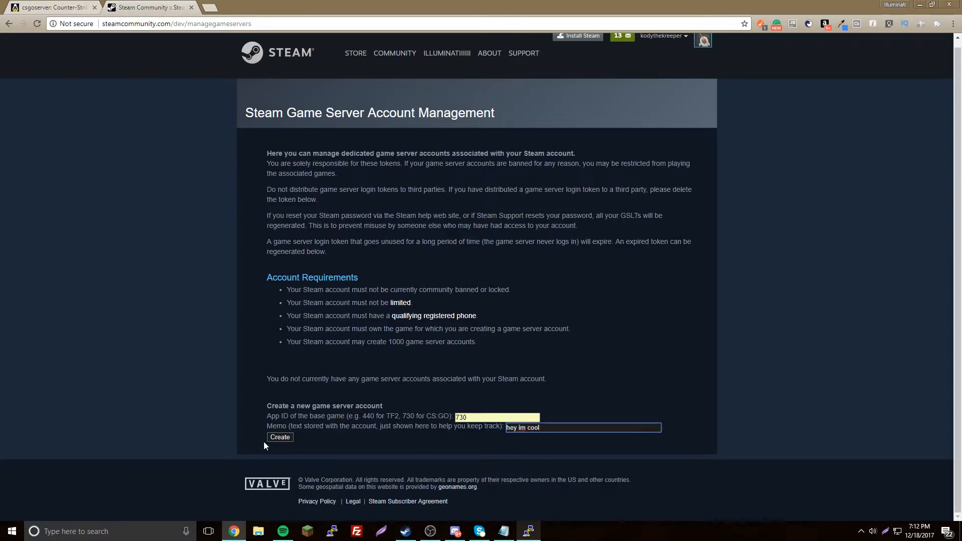
pyautogui.click(280, 437)
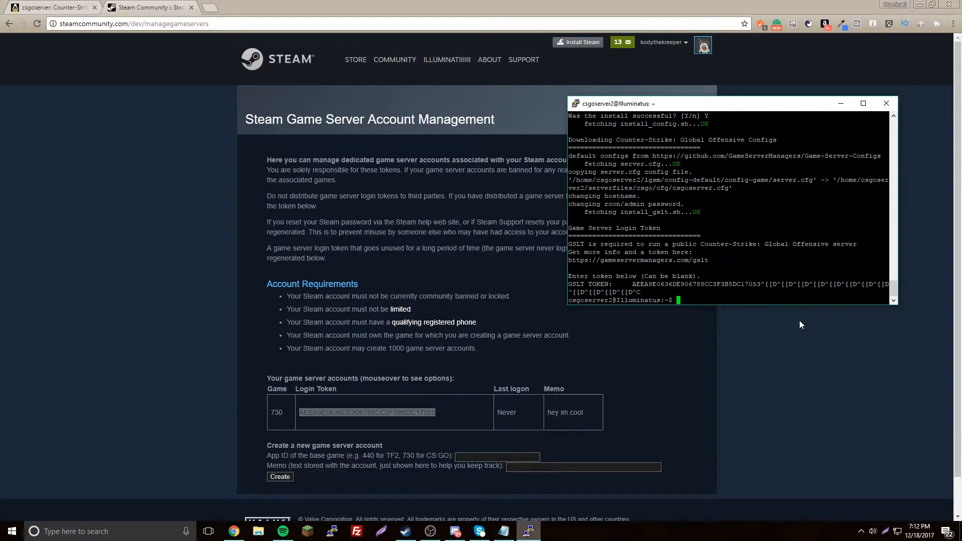
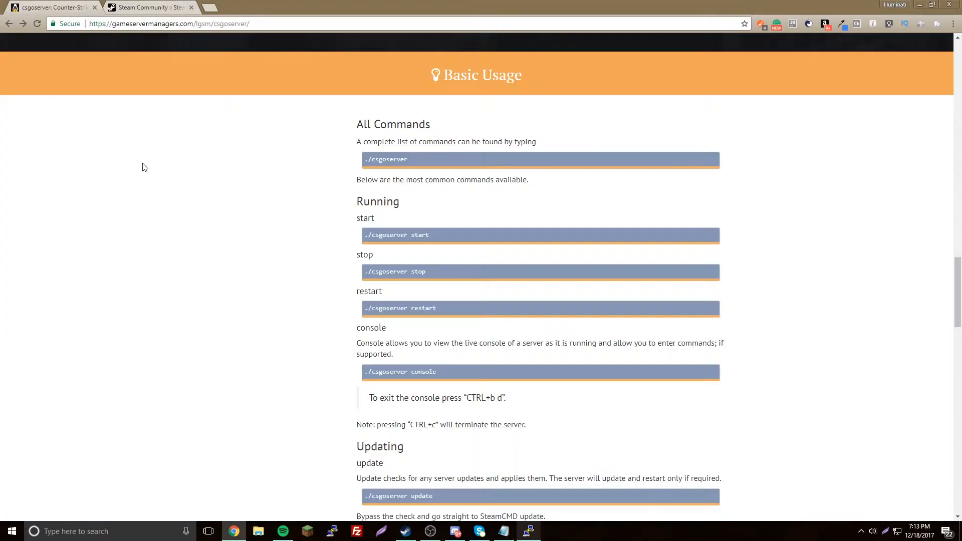
# Step: Scroll the LinuxGSM csgoserver command reference, then return to the server terminal
pyautogui.scroll(-3)
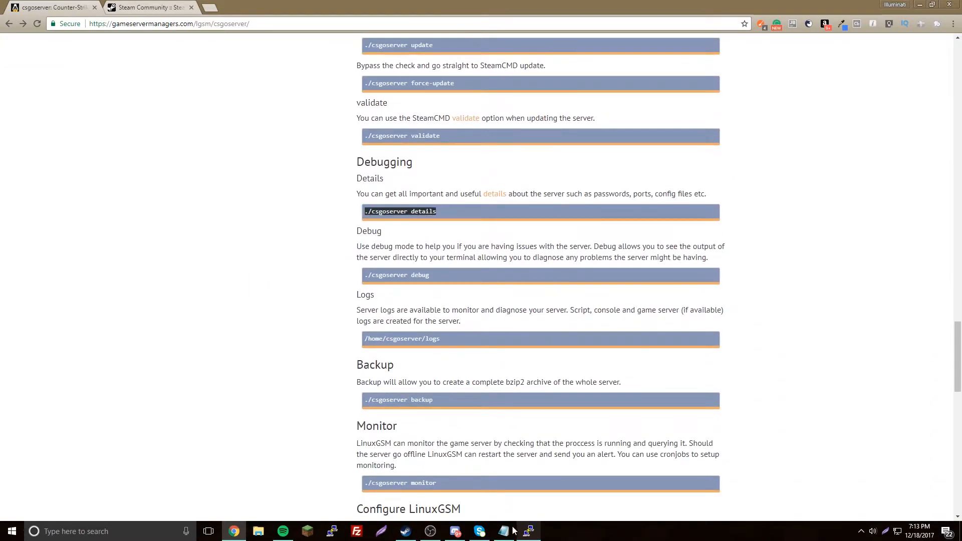
pyautogui.click(529, 531)
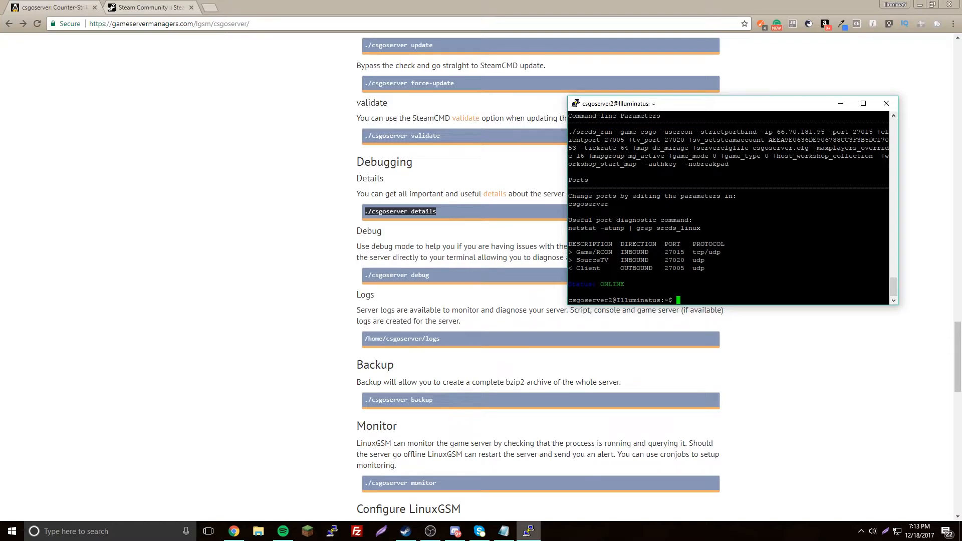
pyautogui.moveTo(305, 278)
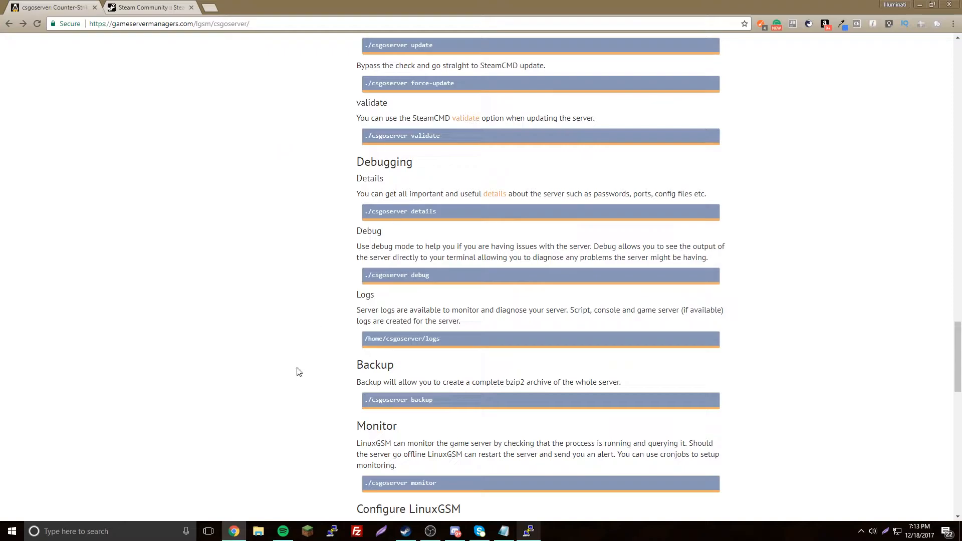
pyautogui.moveTo(343, 231)
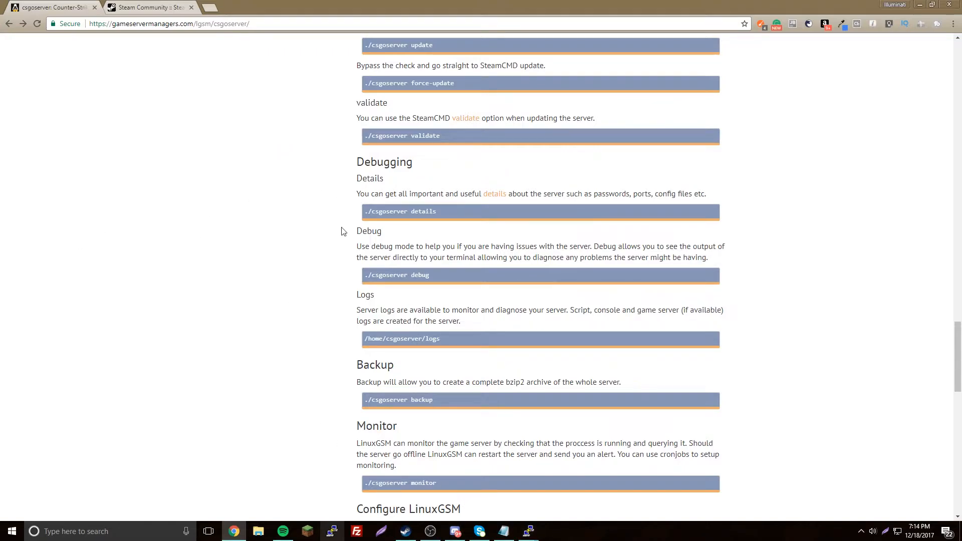
pyautogui.moveTo(268, 525)
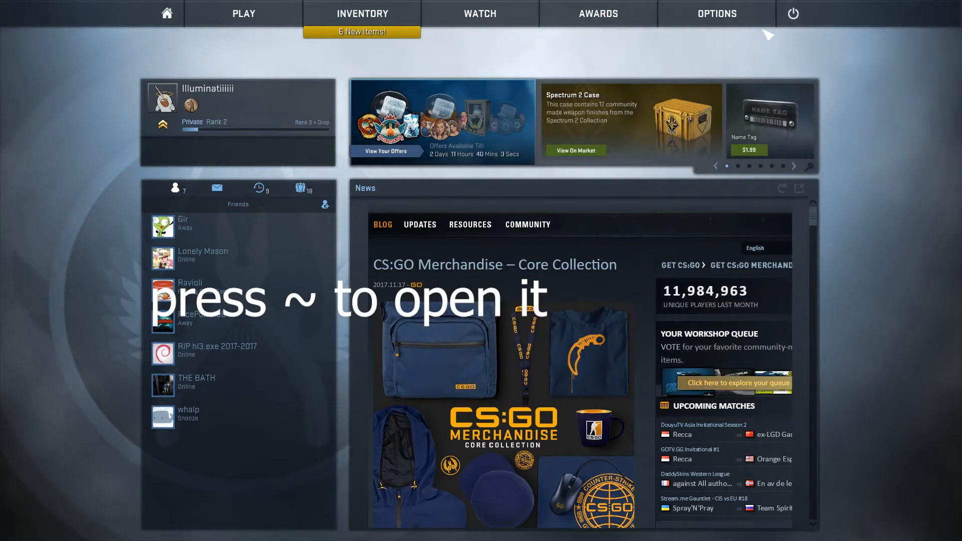
# Step: Connect to 66.70.181.95 from the CS:GO console and load into the Casual Mirage match
pyautogui.click(717, 12)
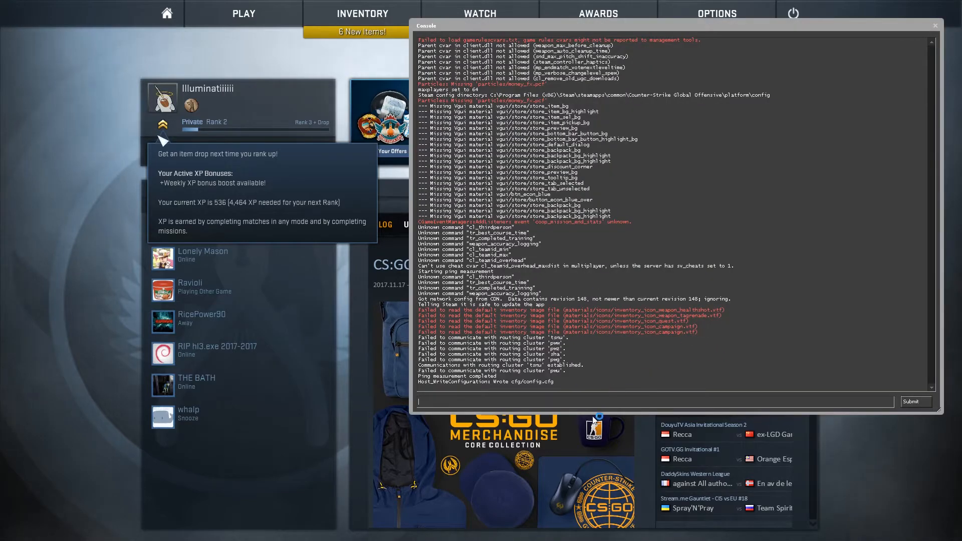
pyautogui.write('connect 66.70.181.95')
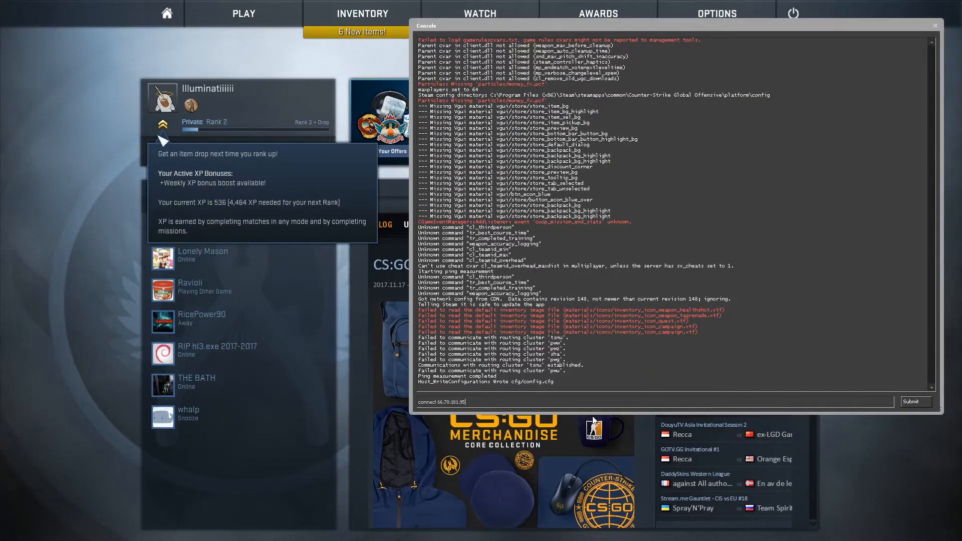
pyautogui.write(':2701')
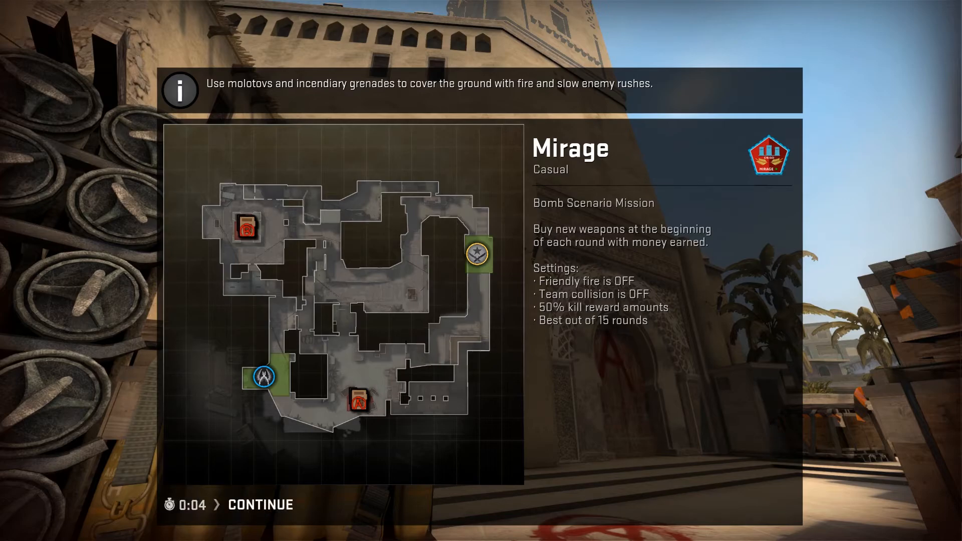
# Step: Skip the Mirage intro, buy a P90, and check the warmup scoreboard
pyautogui.click(261, 505)
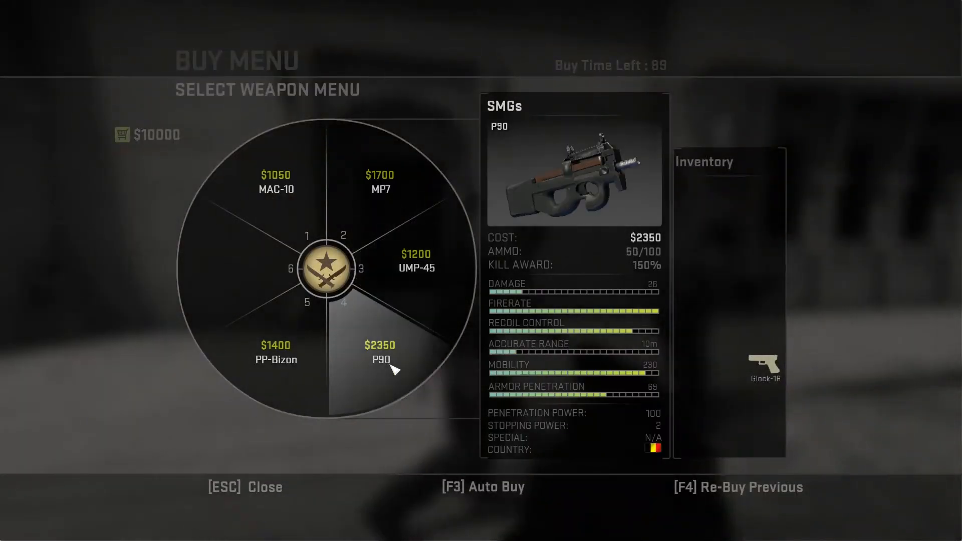
pyautogui.click(381, 353)
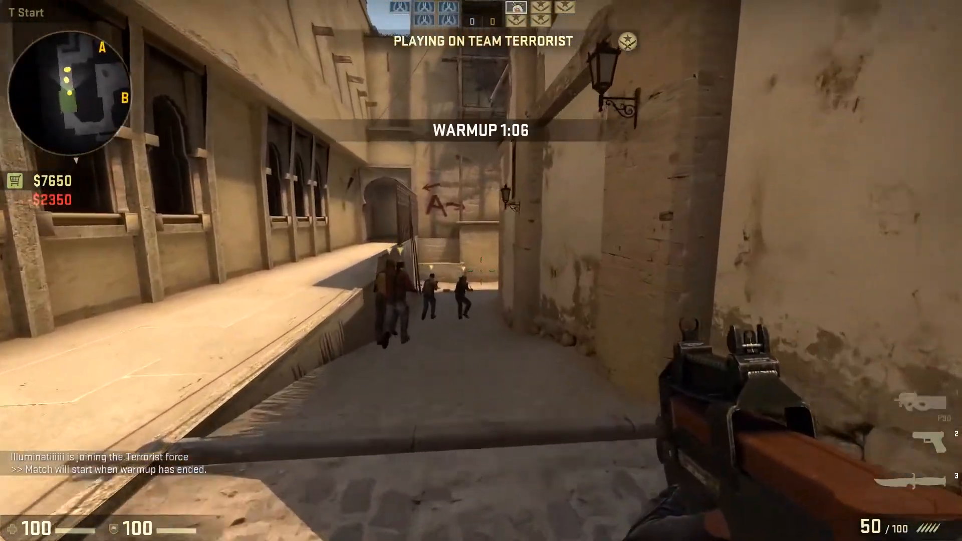
pyautogui.click(485, 270)
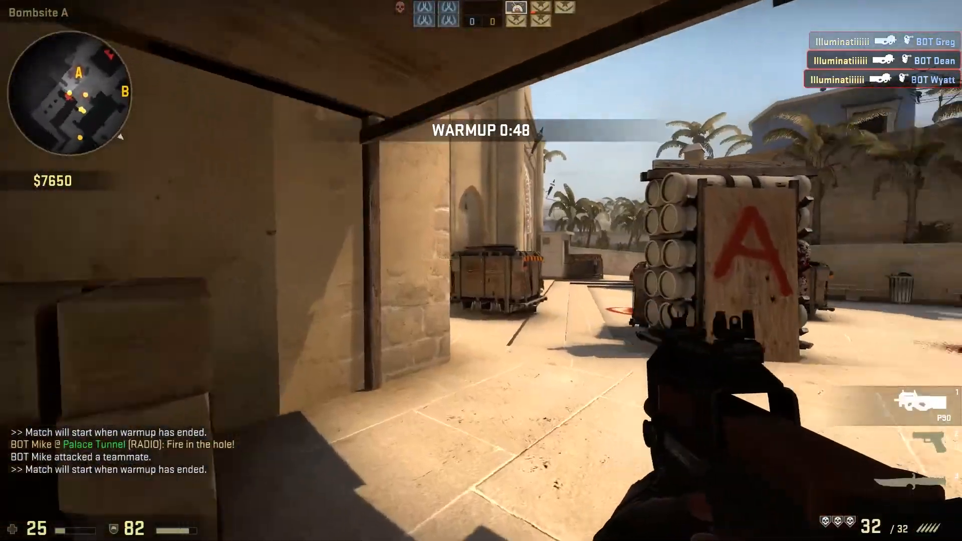
pyautogui.press('TAB')
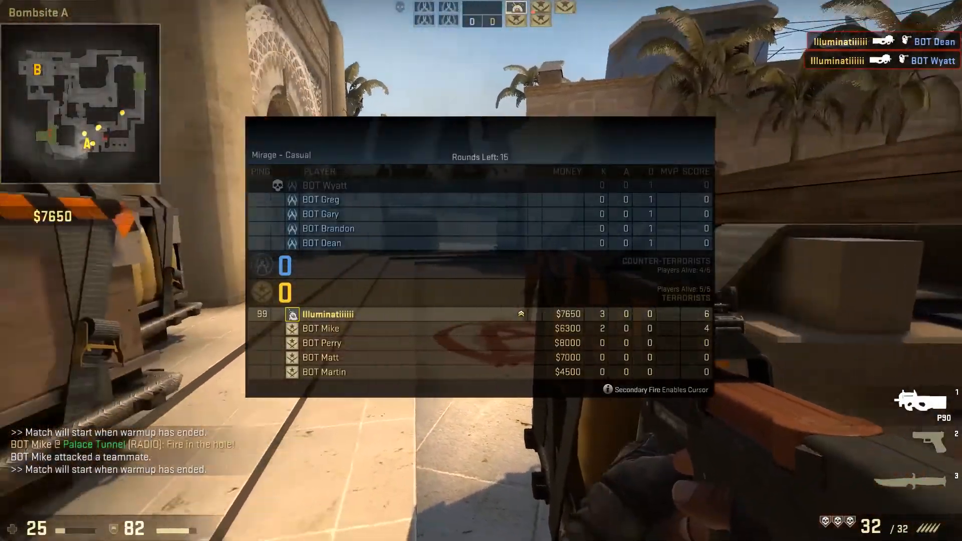
pyautogui.press('Tab')
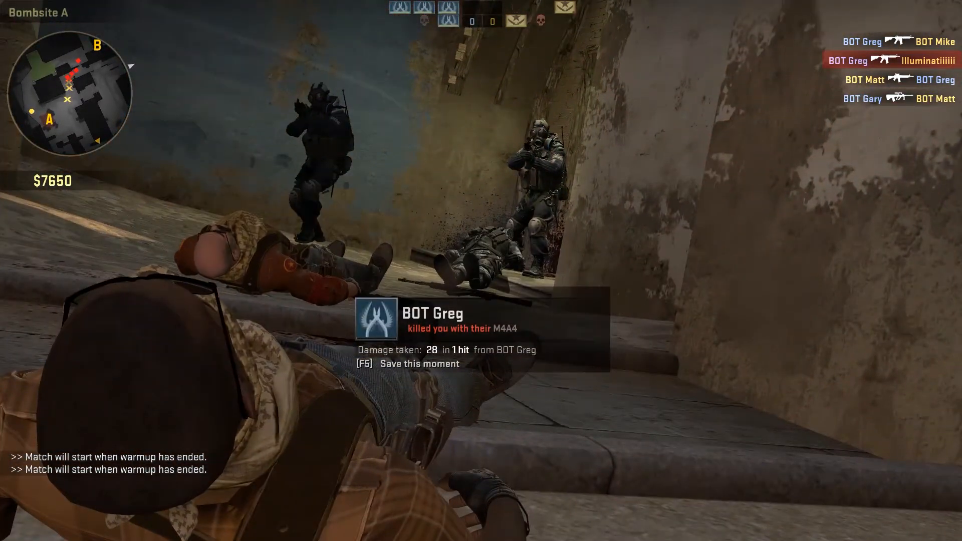
pyautogui.press('Escape')
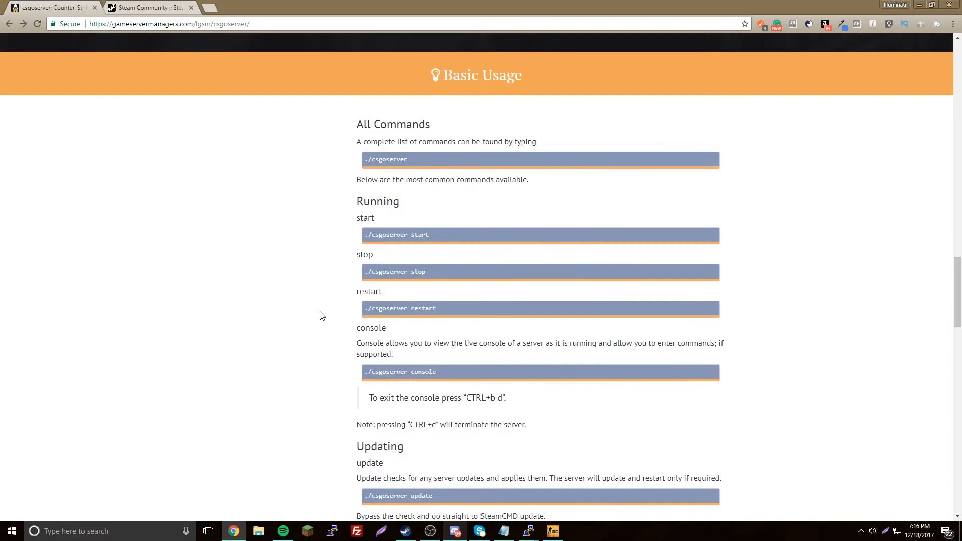
# Step: Scroll the LinuxGSM Basic Usage section to locate the ./csgoserver console command
pyautogui.scroll(-3)
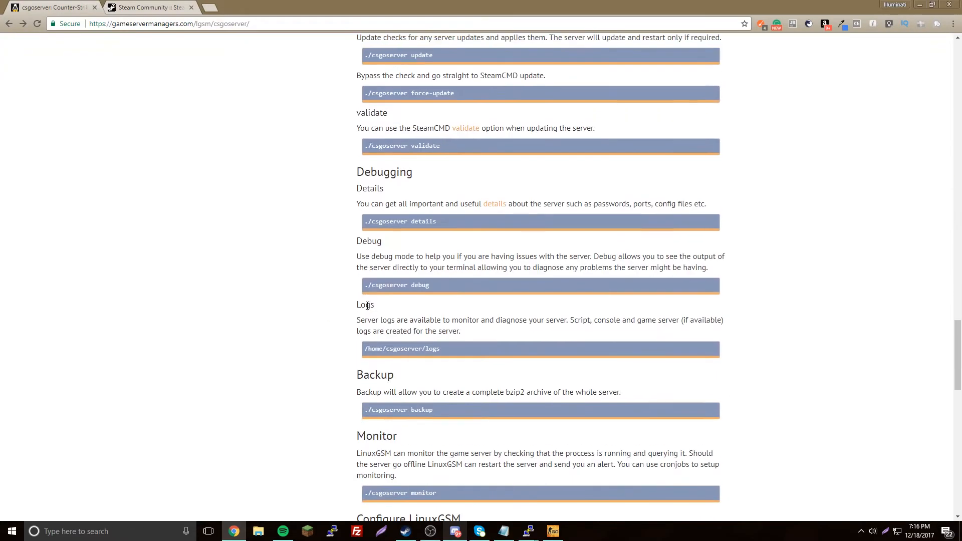
pyautogui.scroll(-3)
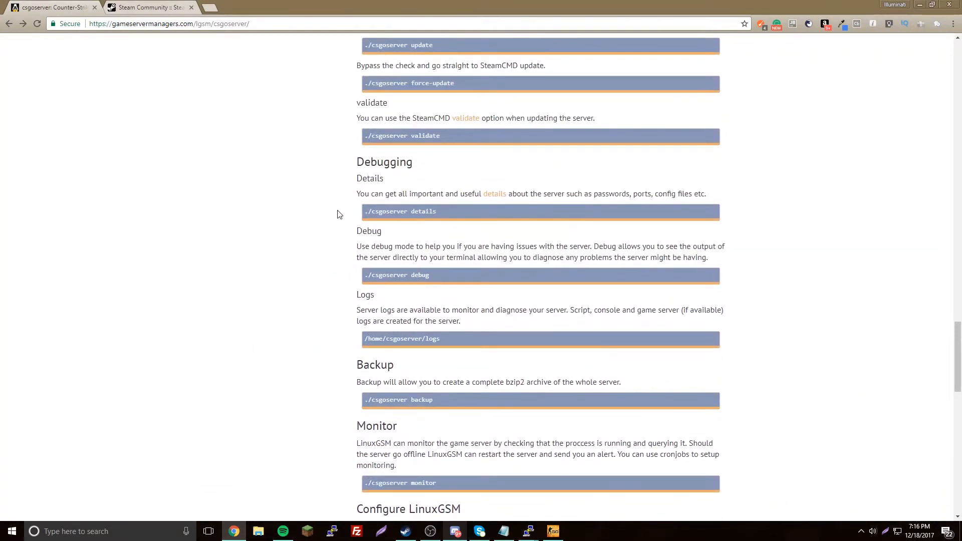
pyautogui.scroll(3)
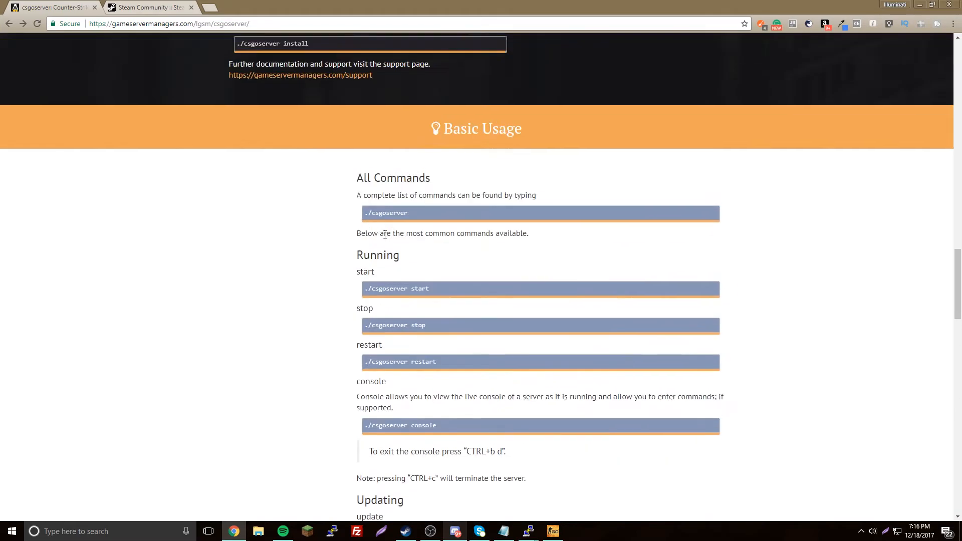
pyautogui.scroll(-3)
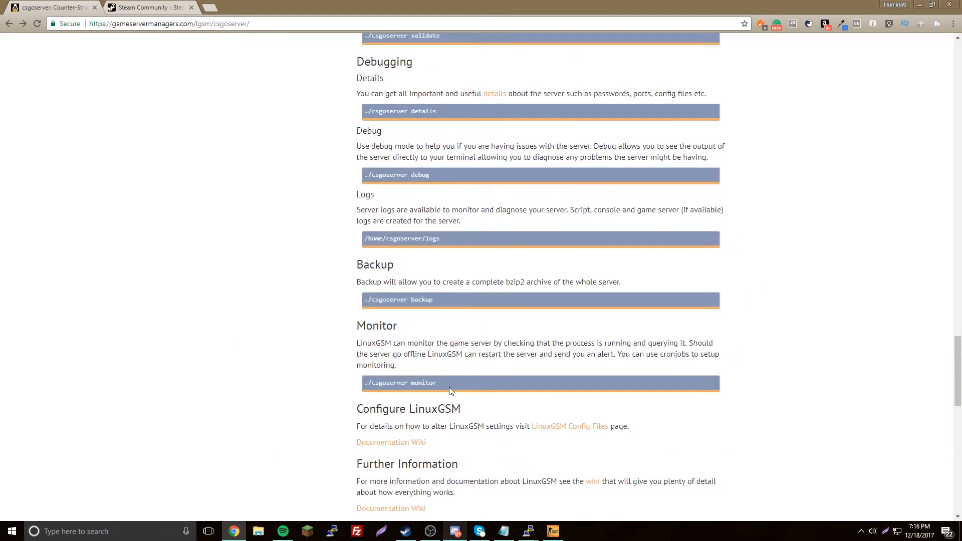
pyautogui.scroll(3)
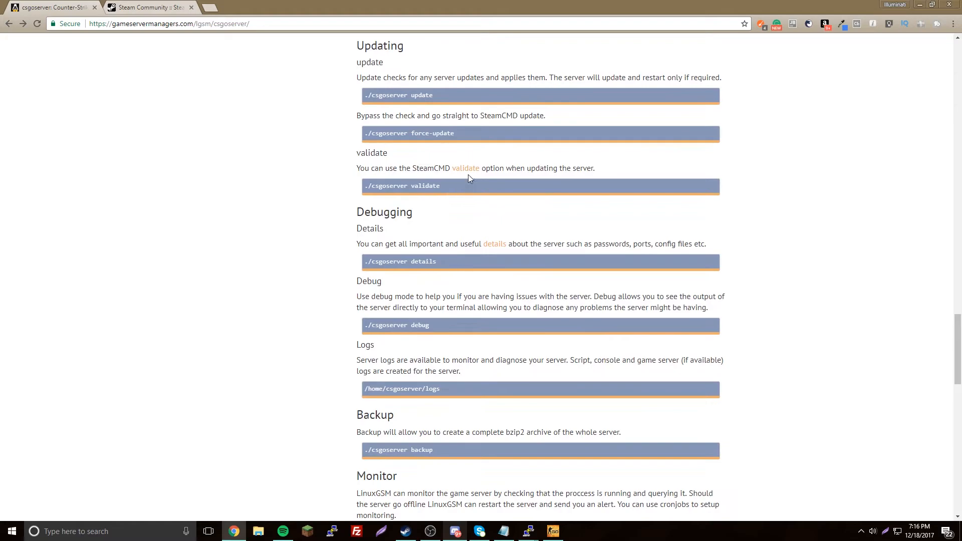
pyautogui.scroll(3)
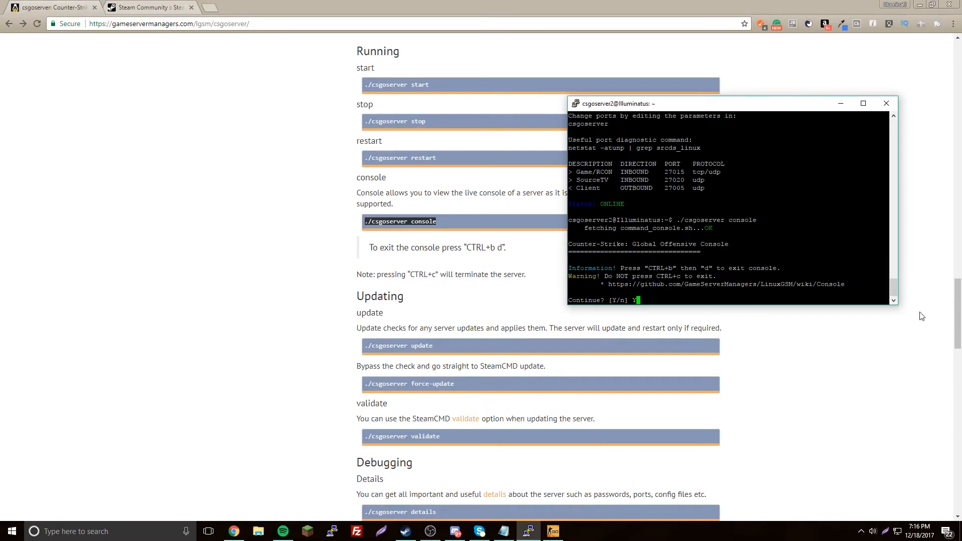
# Step: Answer Y to enter the server console, then scroll the guide's console commands section
pyautogui.write('Y')
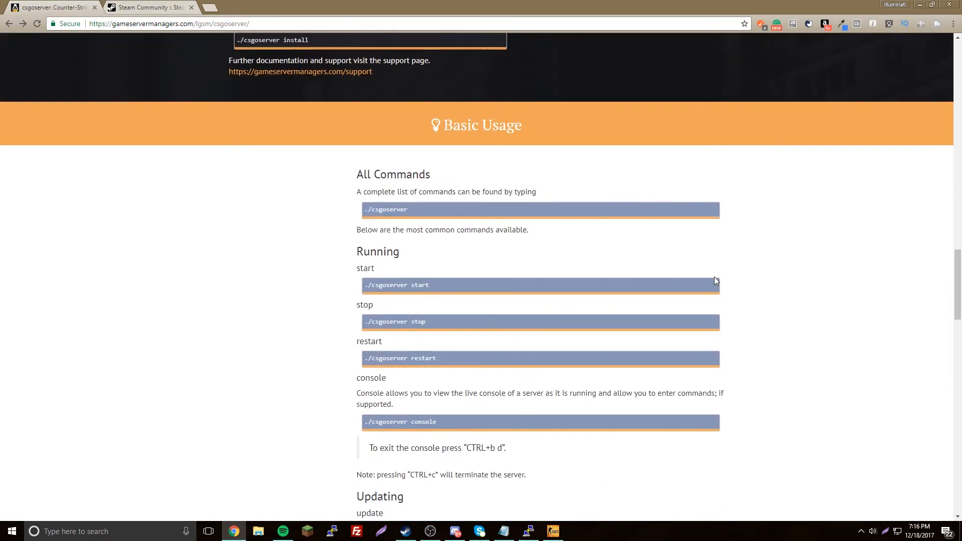
pyautogui.scroll(3)
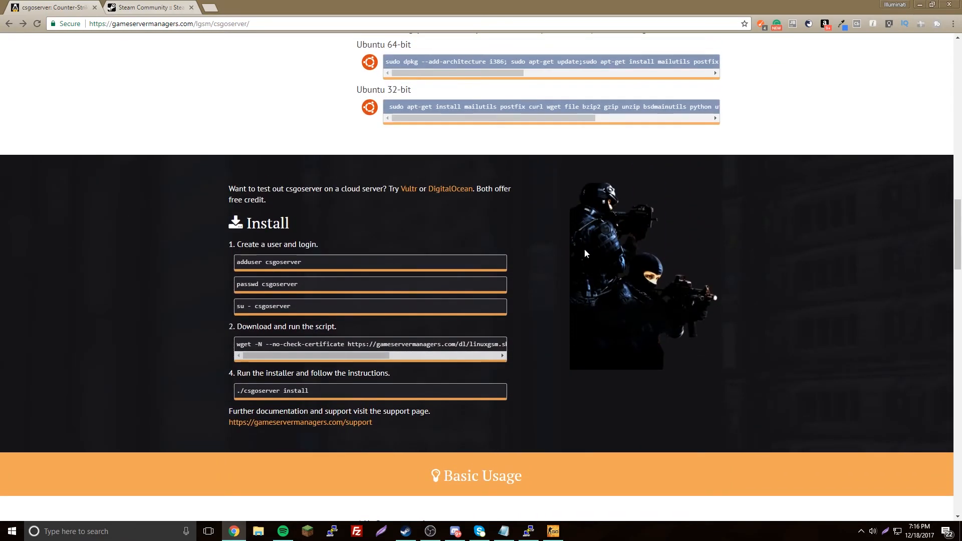
pyautogui.scroll(-3)
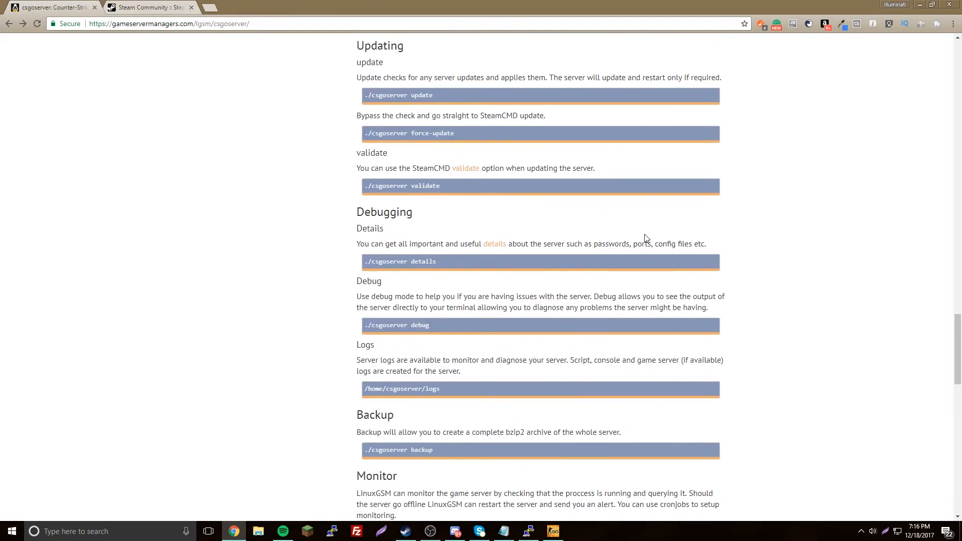
pyautogui.scroll(3)
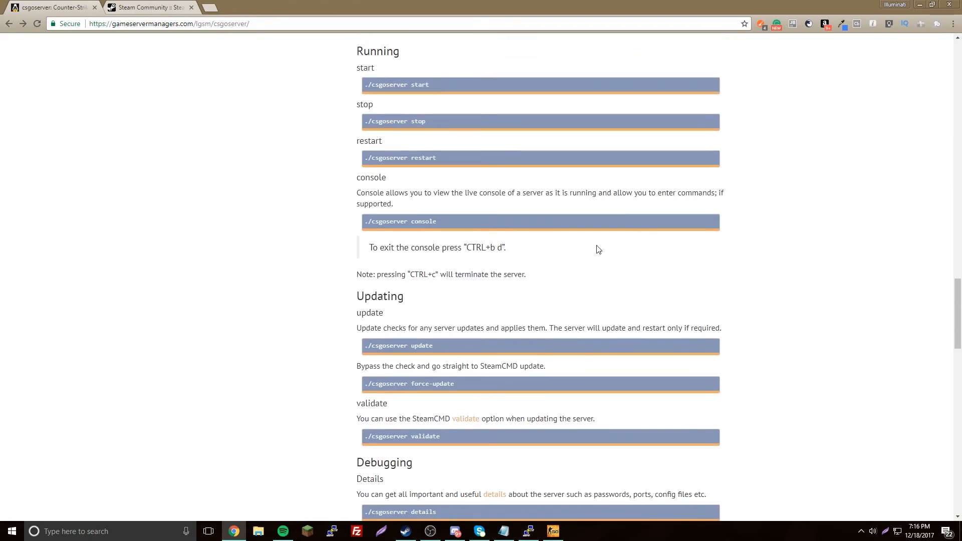
pyautogui.scroll(-3)
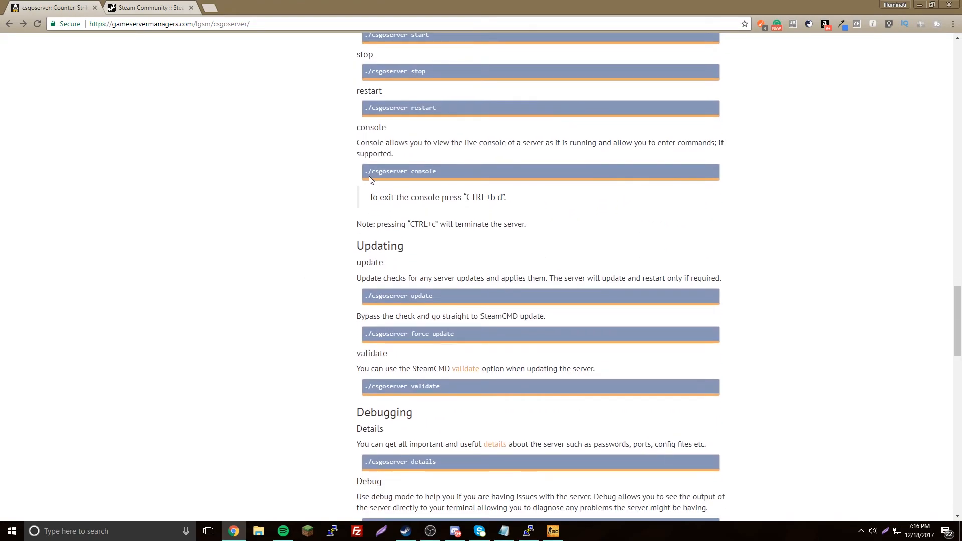